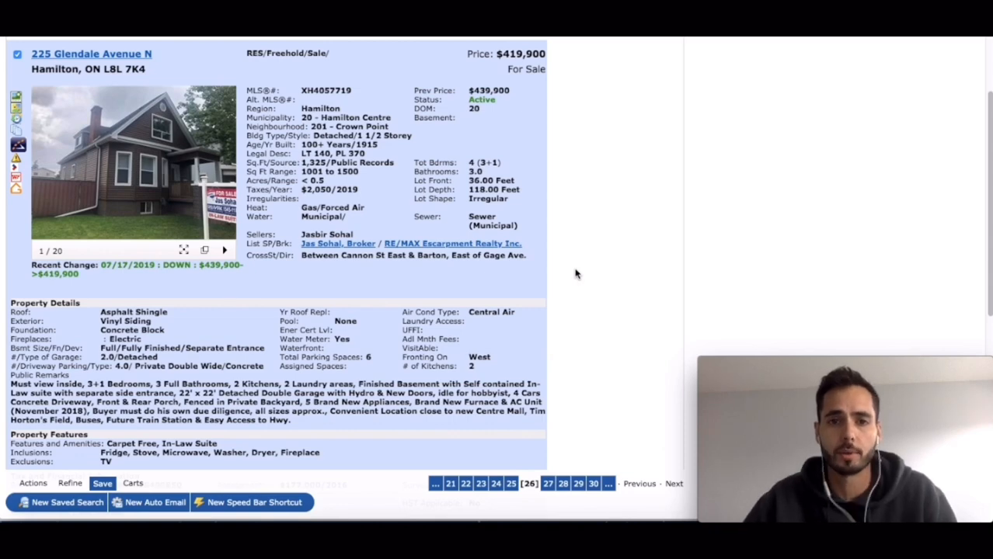
pyautogui.moveTo(385, 175)
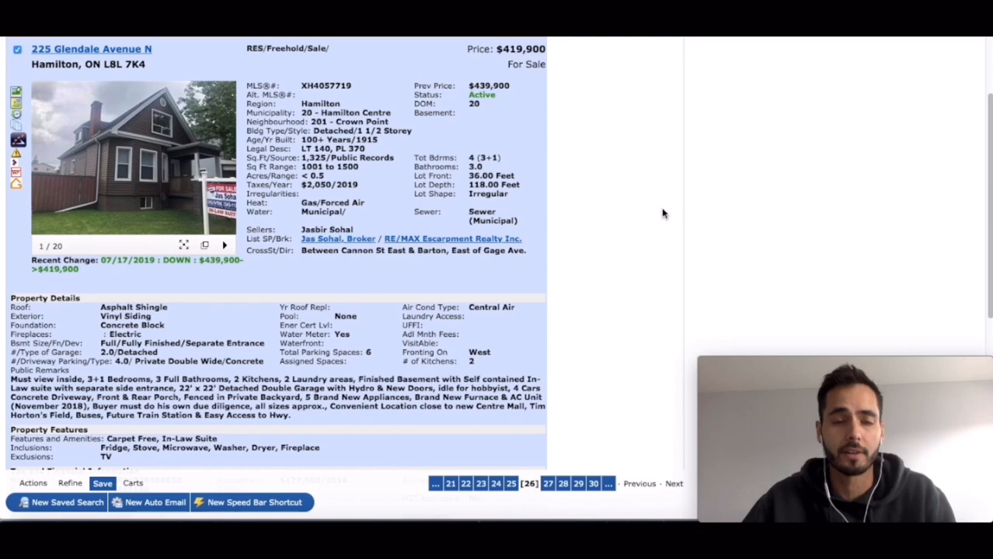
pyautogui.moveTo(115, 76)
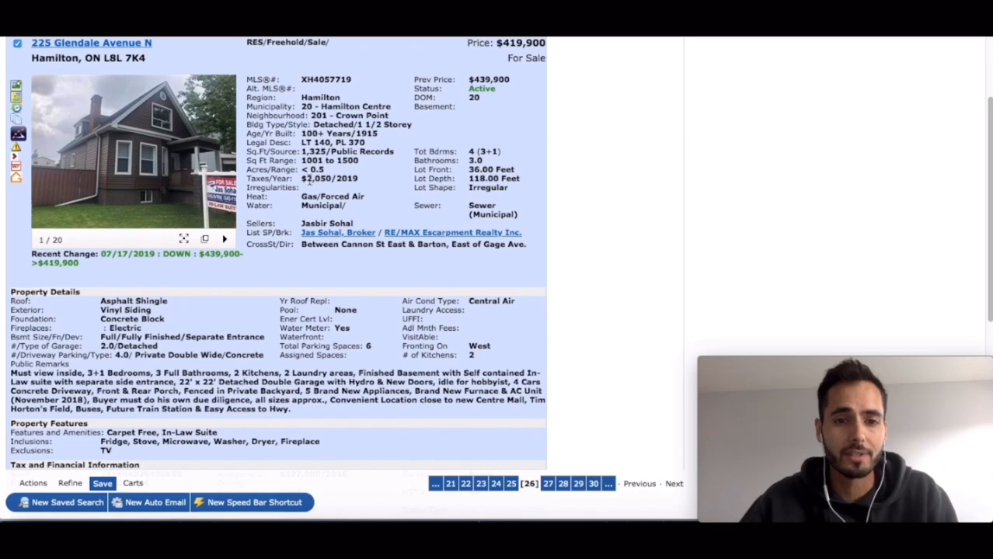
pyautogui.scroll(-3)
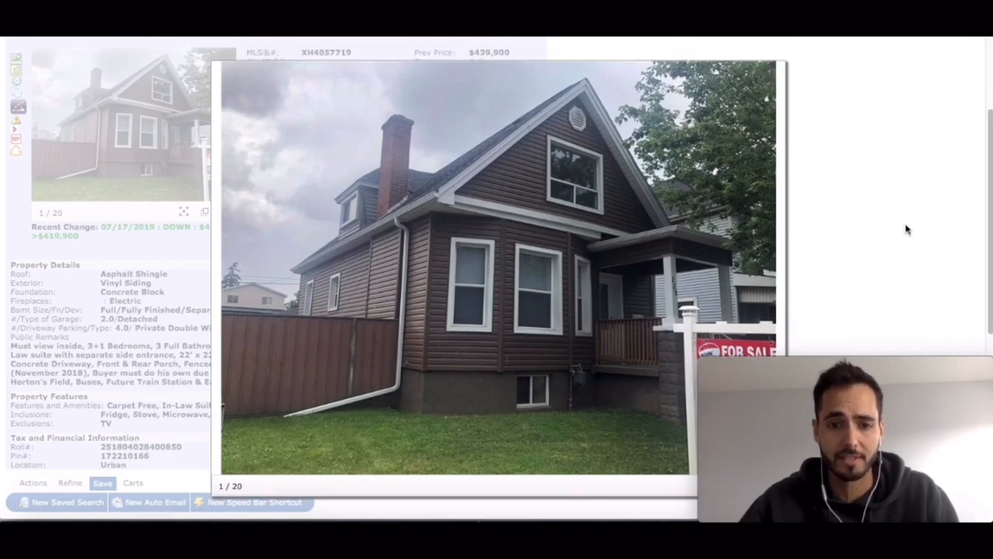
# - Advance from photo 1 through kitchen, living room, staircase, bathtub and bedroom to the laundry photo 9
pyautogui.click(774, 279)
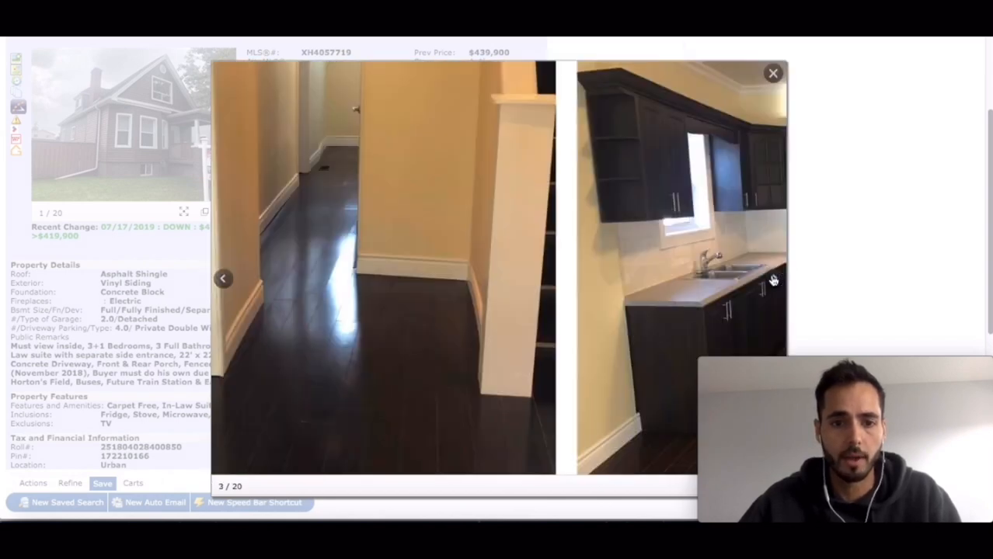
pyautogui.click(774, 279)
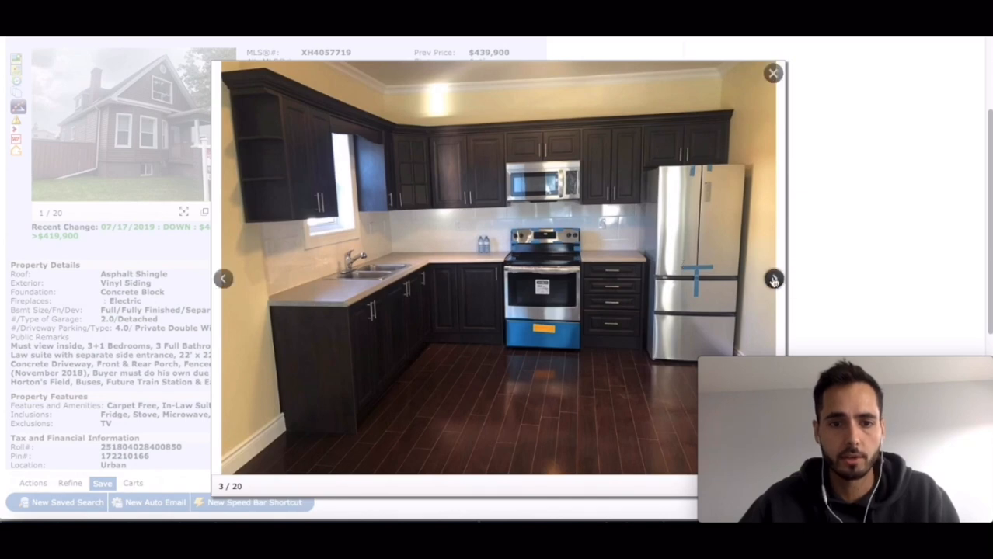
pyautogui.click(774, 279)
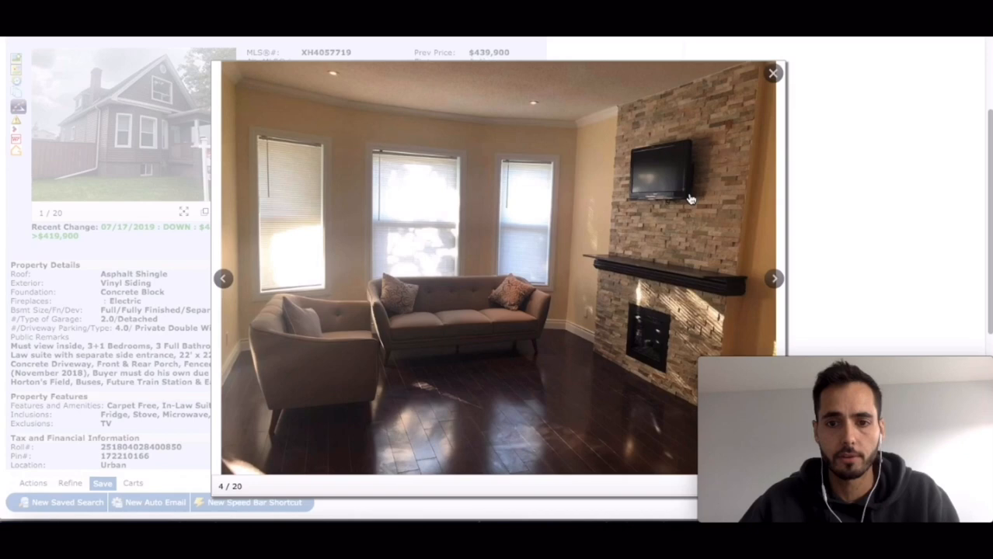
pyautogui.moveTo(773, 279)
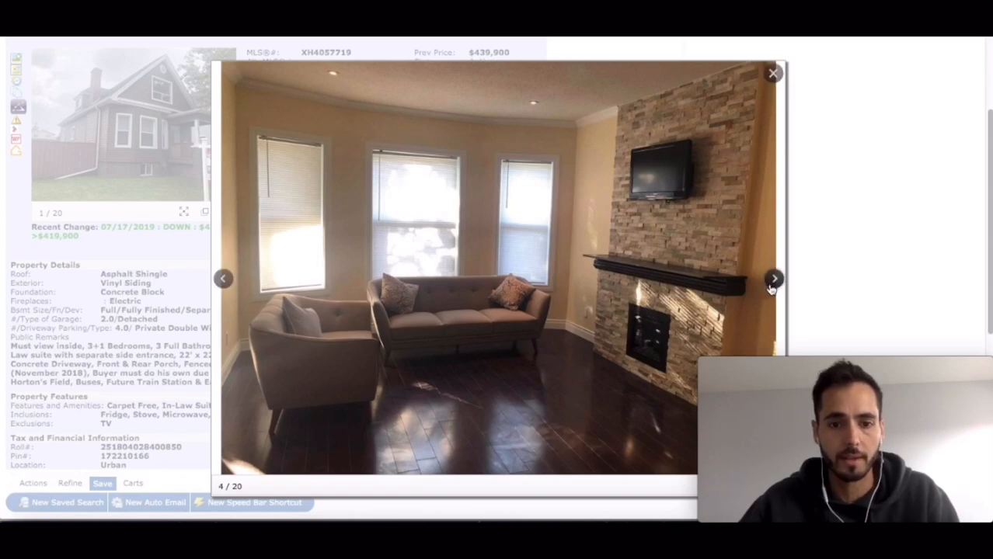
pyautogui.click(773, 278)
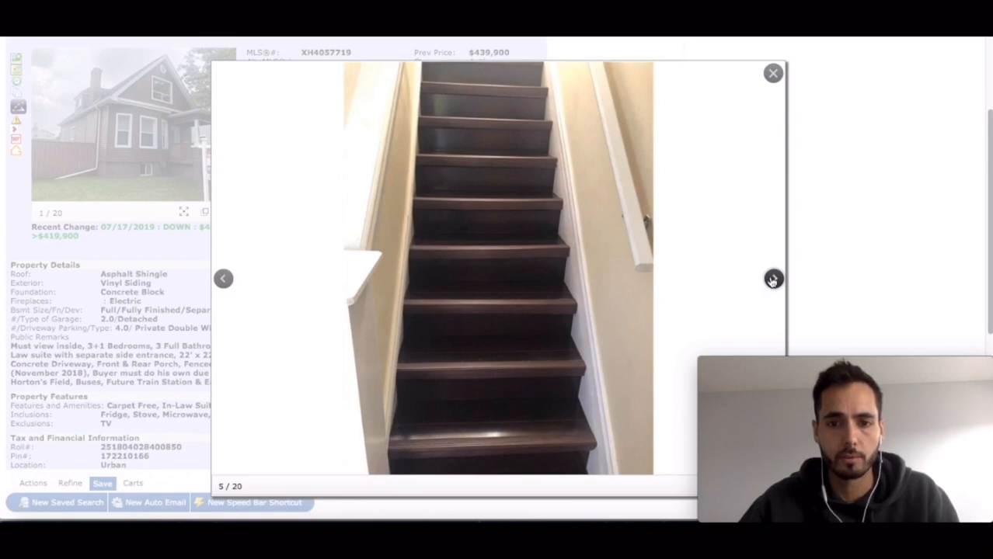
pyautogui.click(772, 279)
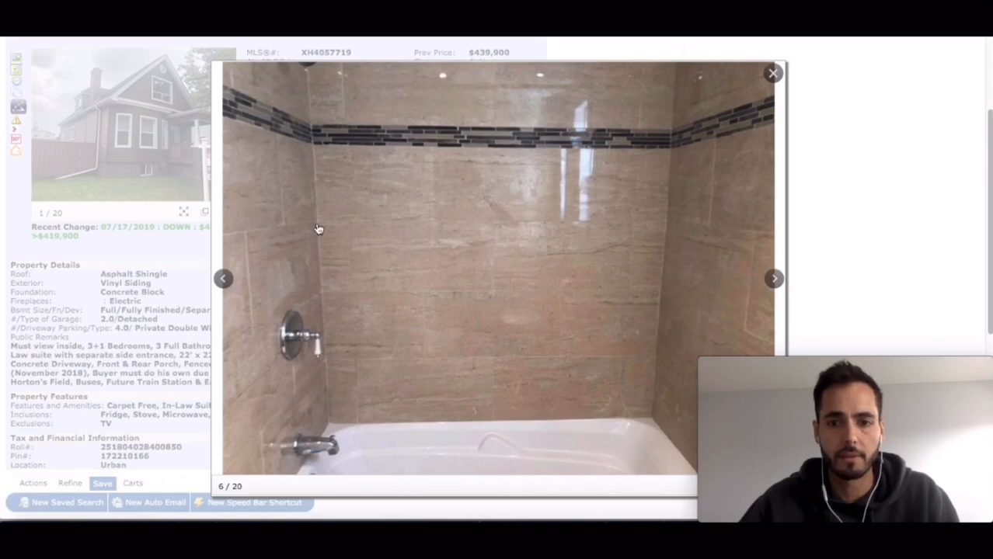
pyautogui.moveTo(811, 281)
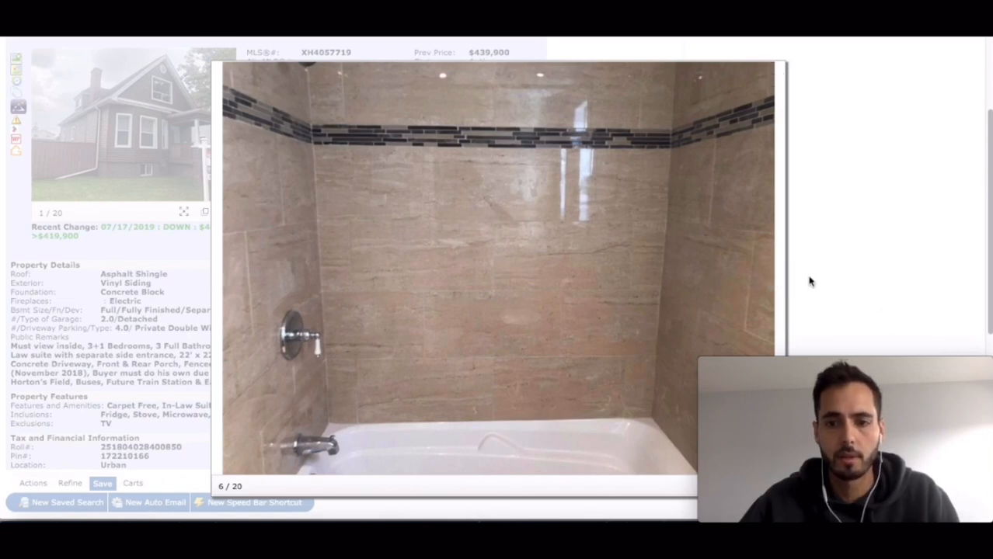
pyautogui.click(774, 278)
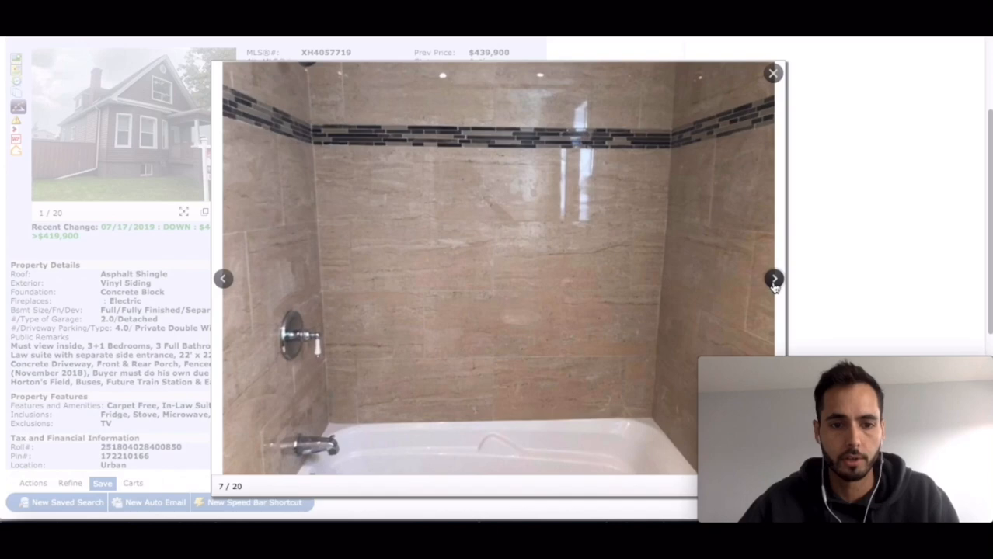
pyautogui.click(773, 279)
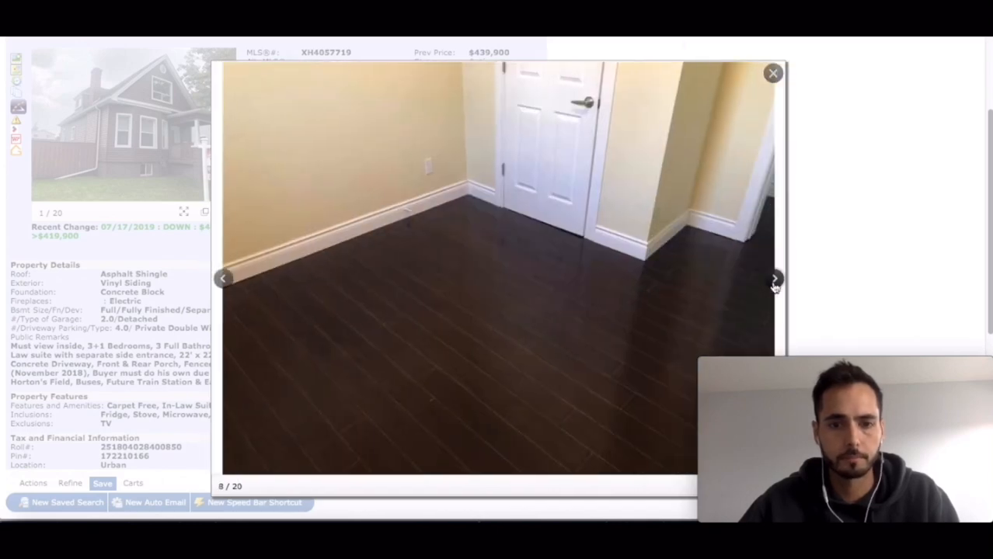
pyautogui.click(774, 278)
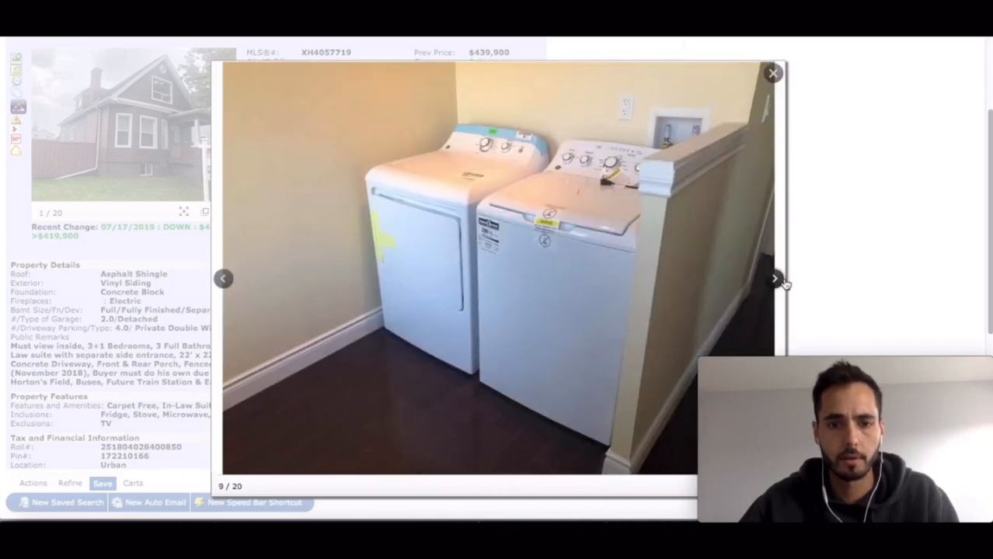
pyautogui.moveTo(707, 332)
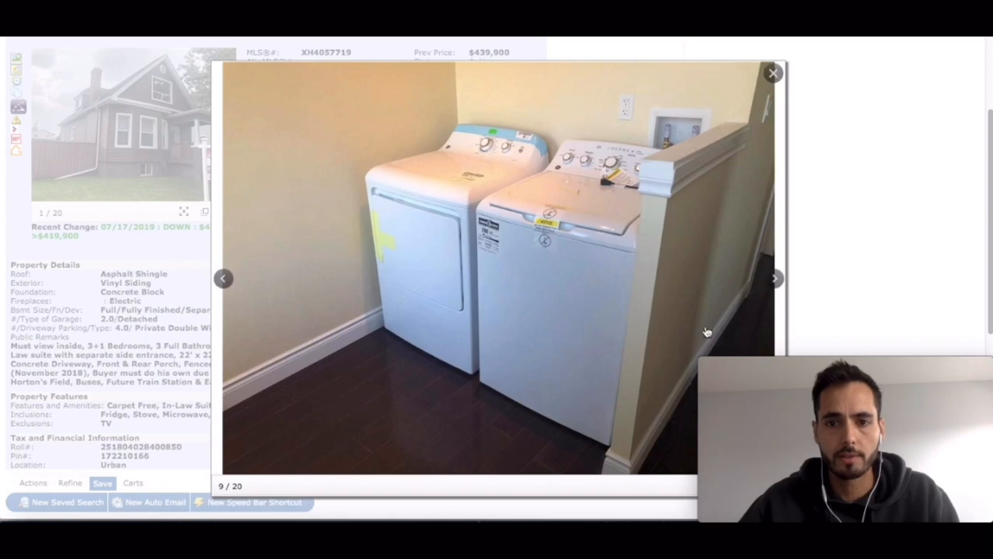
pyautogui.moveTo(446, 387)
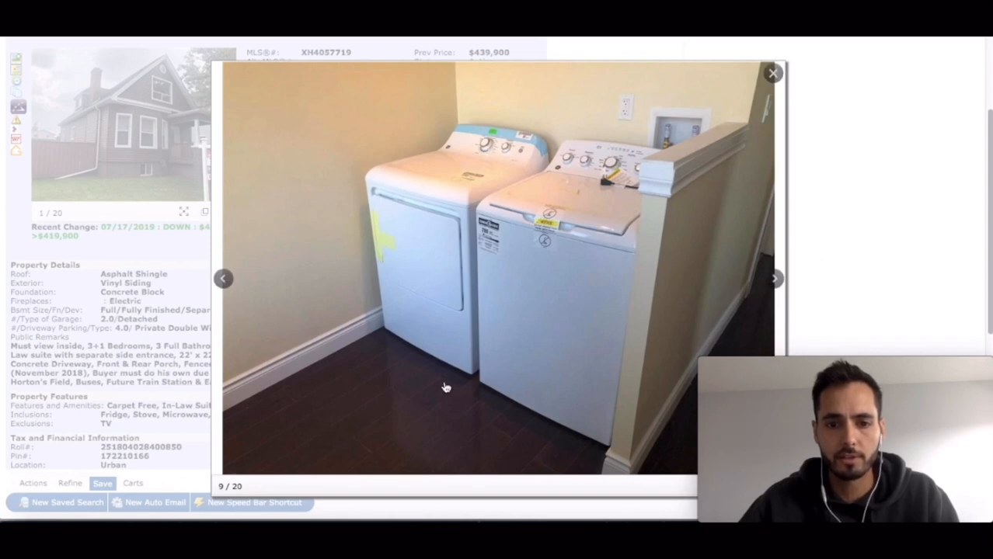
pyautogui.moveTo(520, 202)
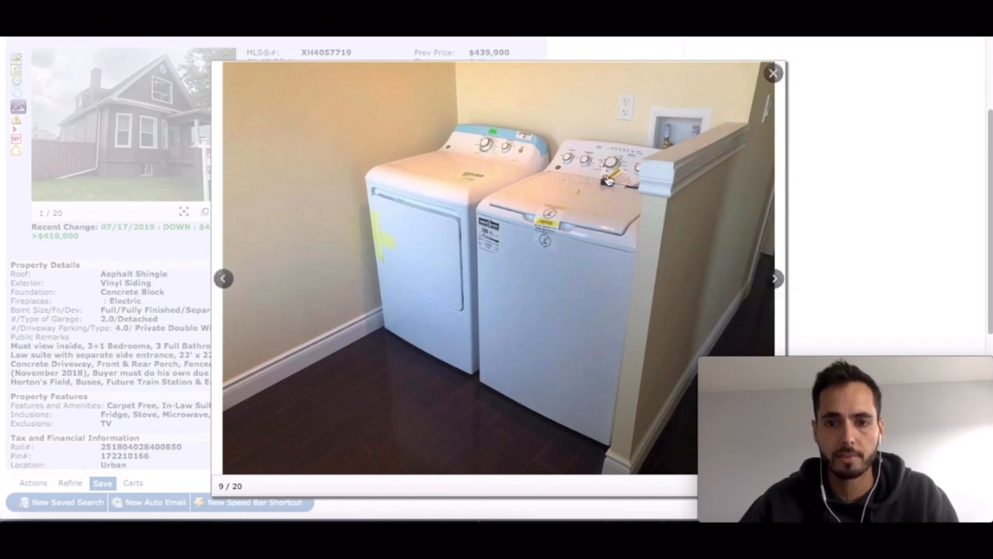
pyautogui.moveTo(764, 288)
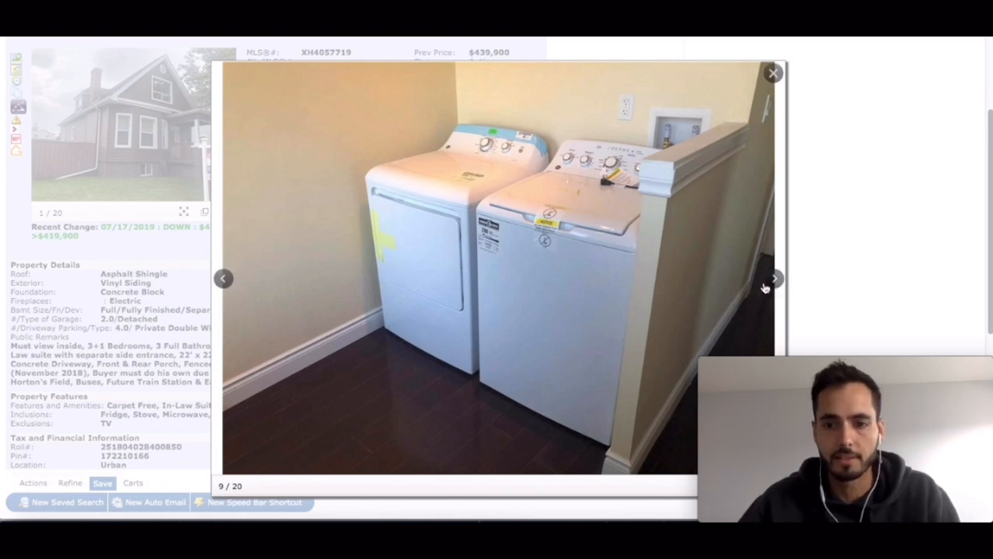
# - Advance through the second bathroom, basement and utility sink photos to the furnace room
pyautogui.click(774, 279)
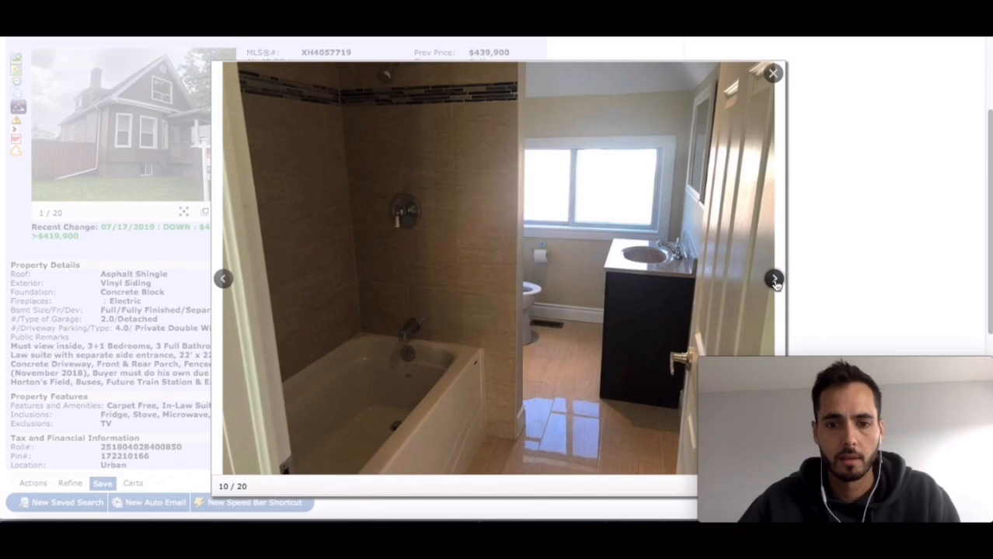
pyautogui.click(774, 278)
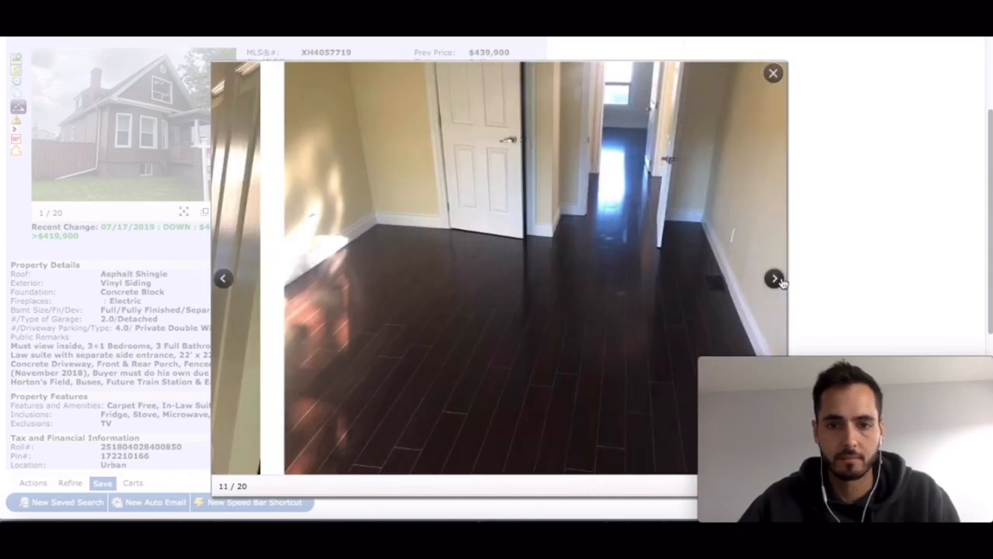
pyautogui.click(775, 278)
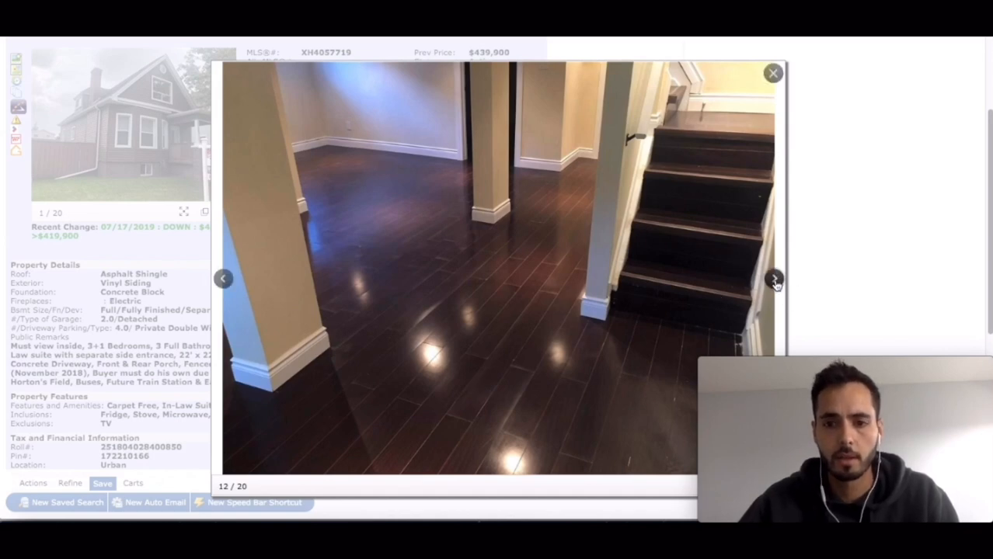
pyautogui.click(774, 278)
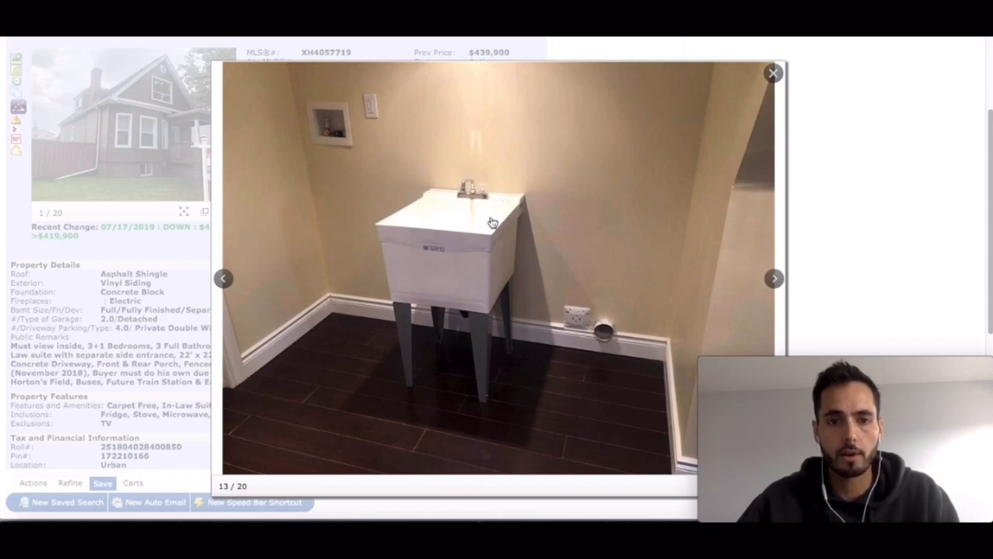
pyautogui.moveTo(383, 355)
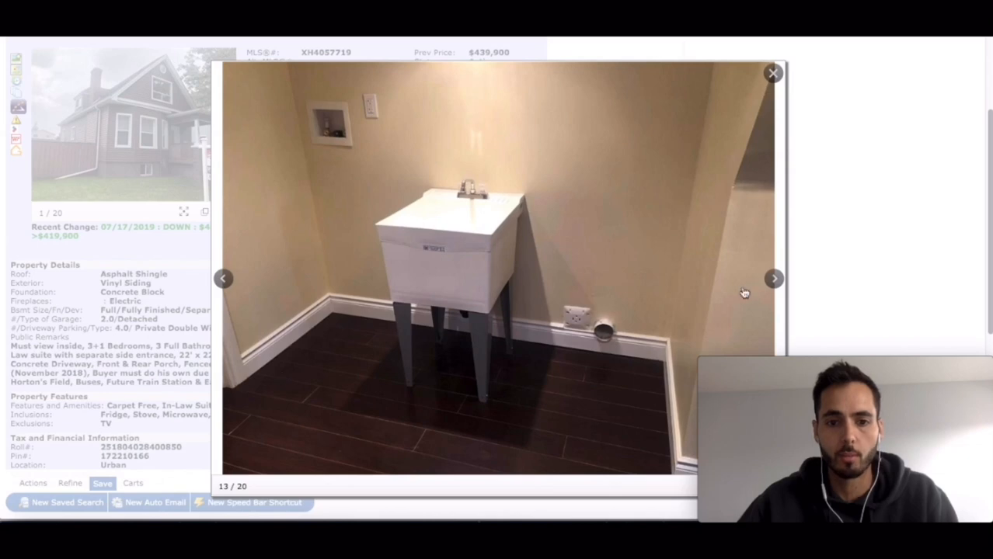
pyautogui.click(774, 278)
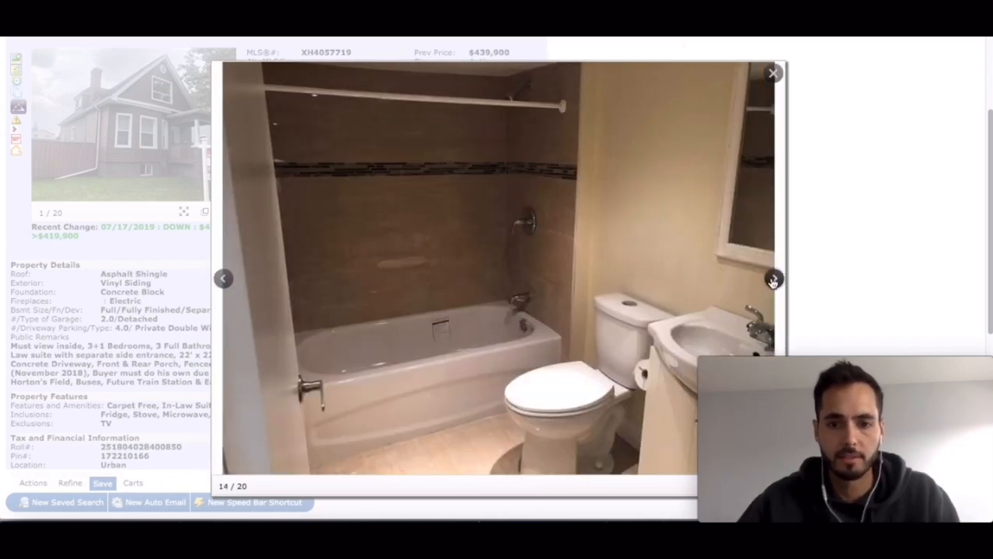
pyautogui.click(774, 278)
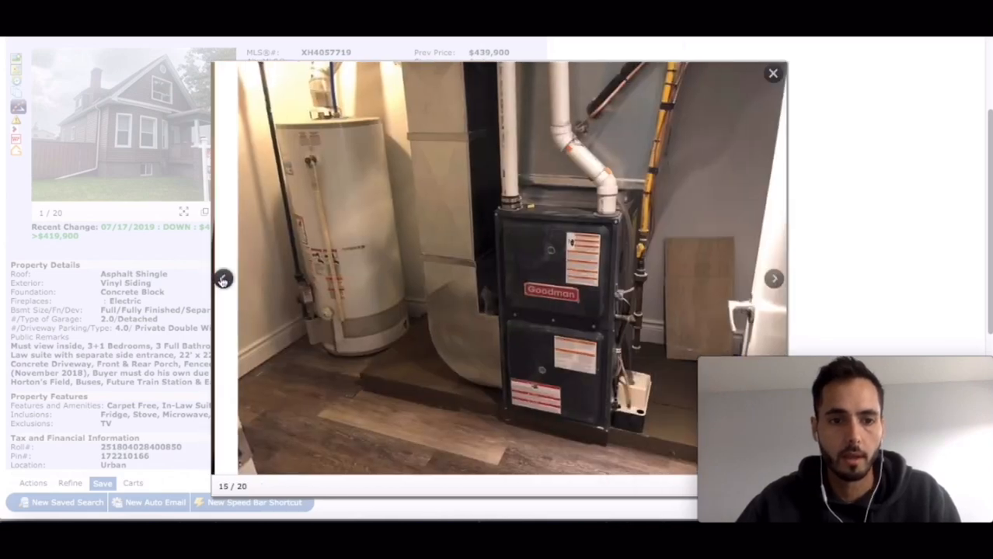
# - Revisit the earlier basement photos, then move on to the kitchenette and furnace/water heater shots
pyautogui.click(224, 278)
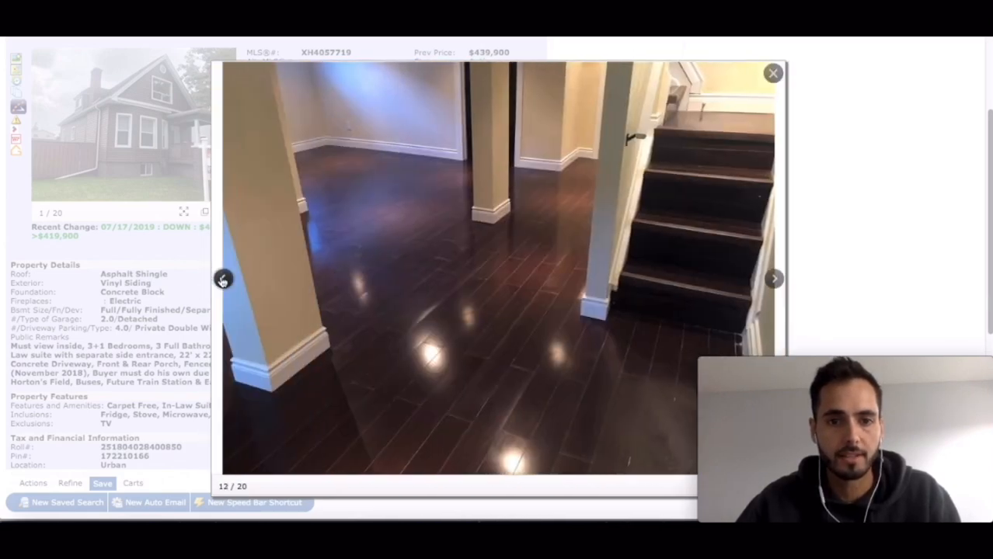
pyautogui.click(773, 279)
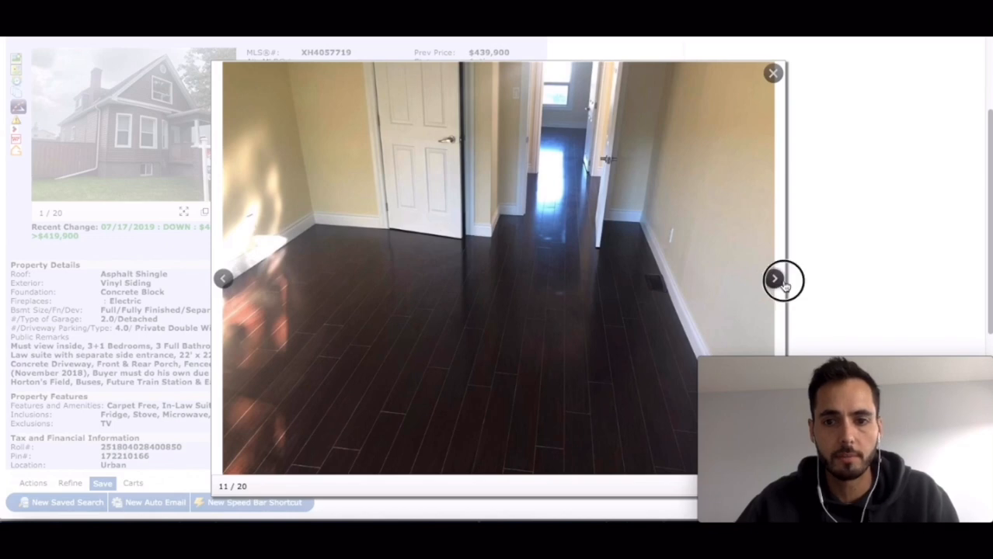
pyautogui.click(774, 278)
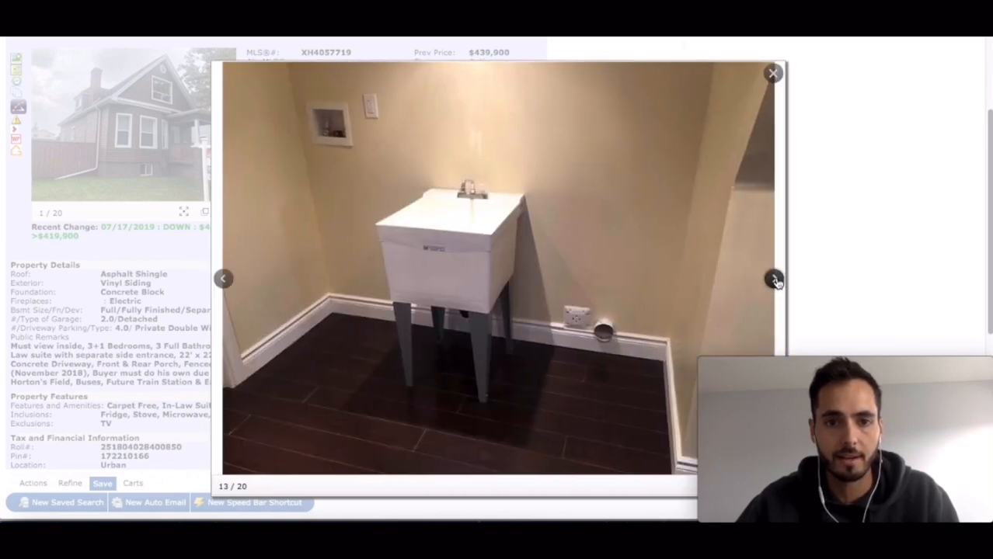
pyautogui.click(773, 279)
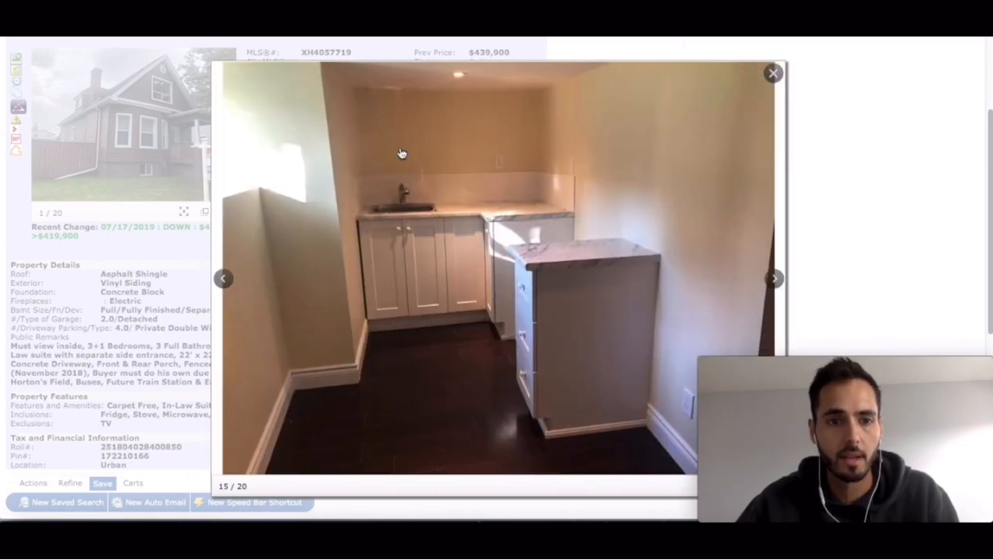
pyautogui.click(773, 279)
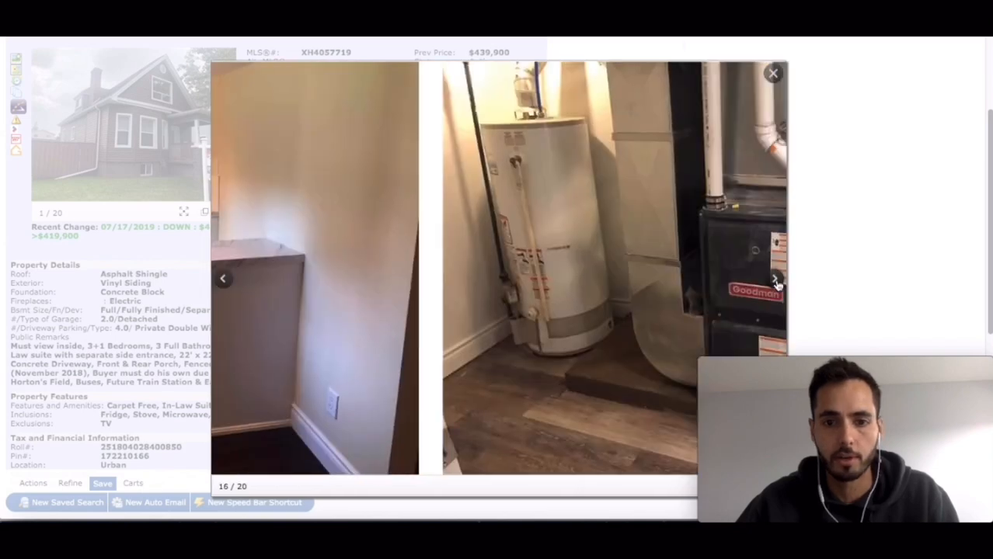
pyautogui.click(774, 280)
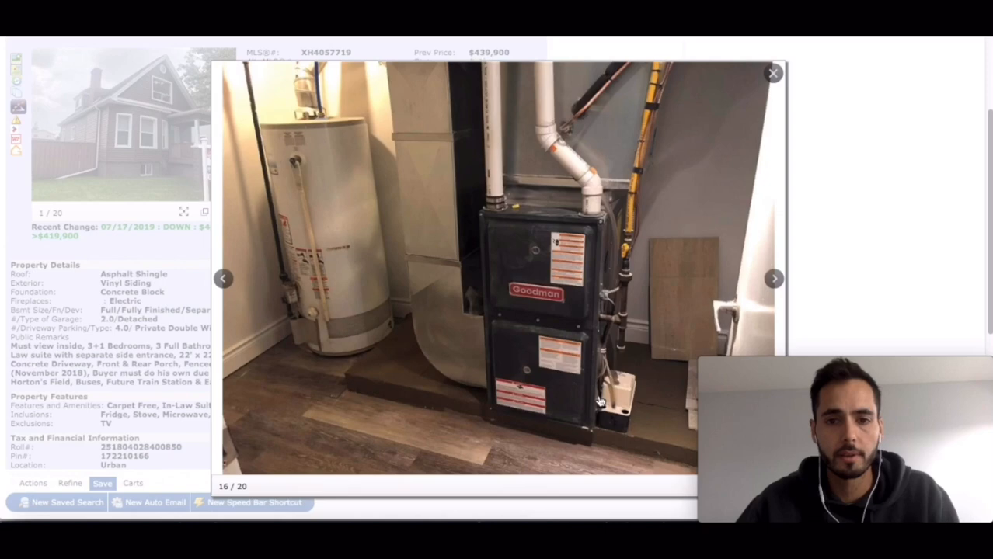
# - View the electrical panel, garage and backyard air conditioner, wrapping around to the front exterior photo
pyautogui.click(774, 278)
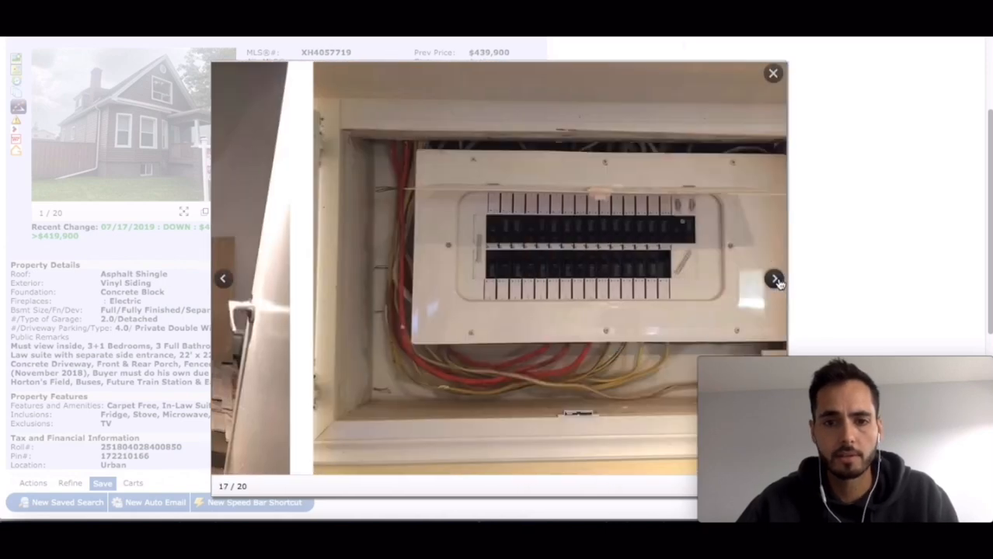
pyautogui.click(775, 279)
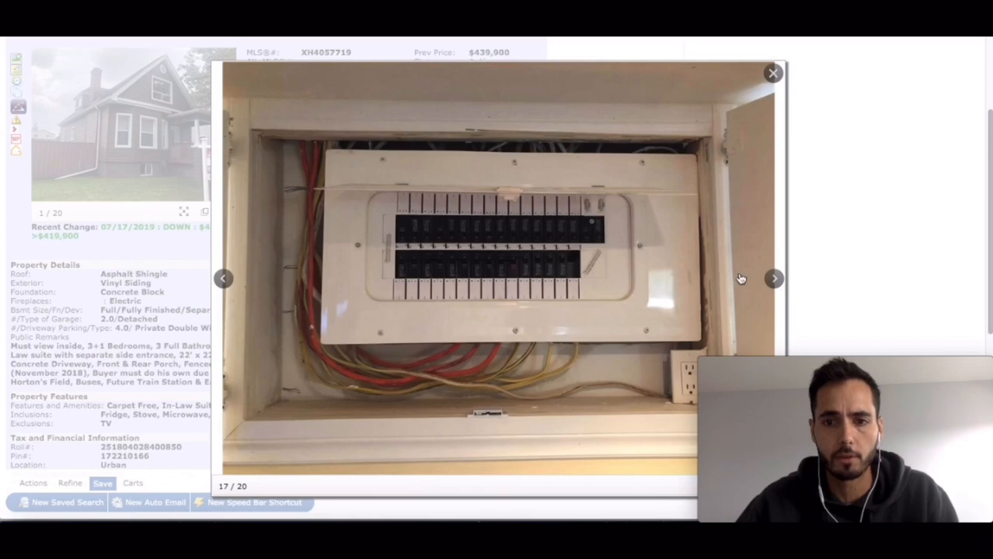
pyautogui.click(774, 278)
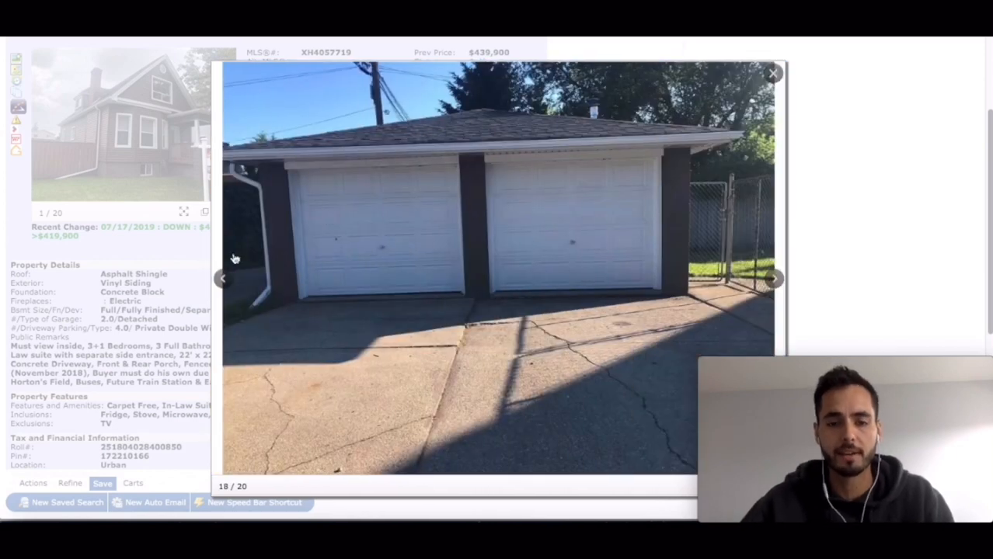
pyautogui.moveTo(489, 201)
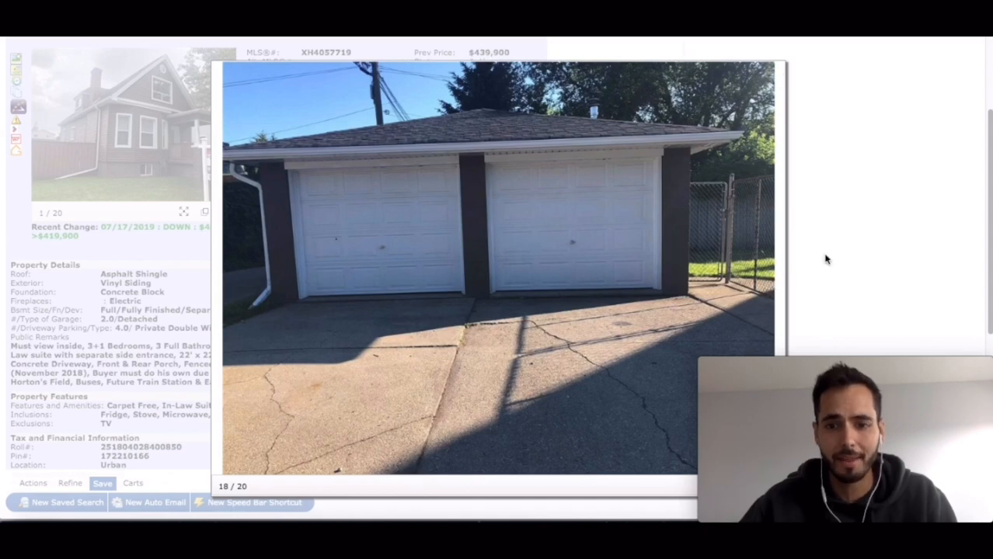
pyautogui.click(773, 278)
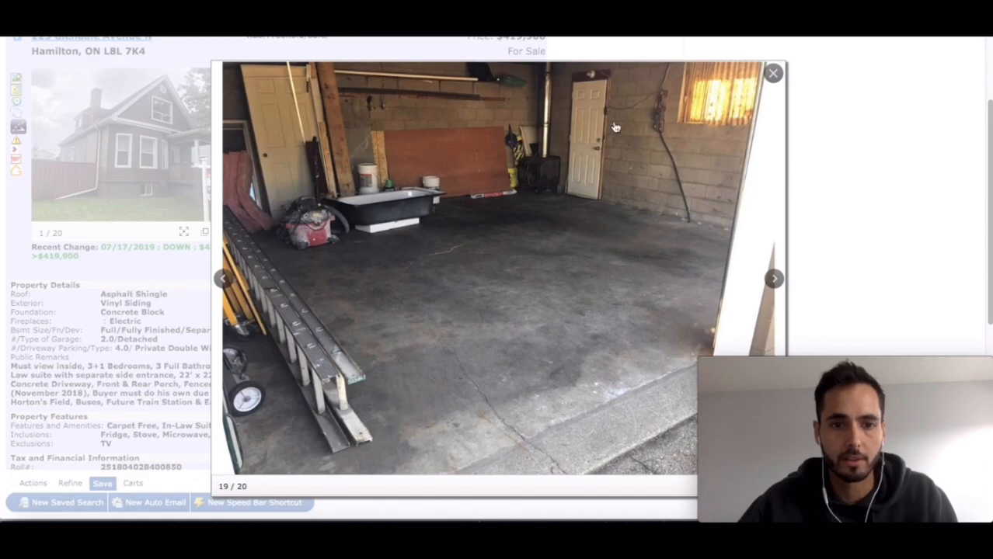
pyautogui.click(773, 278)
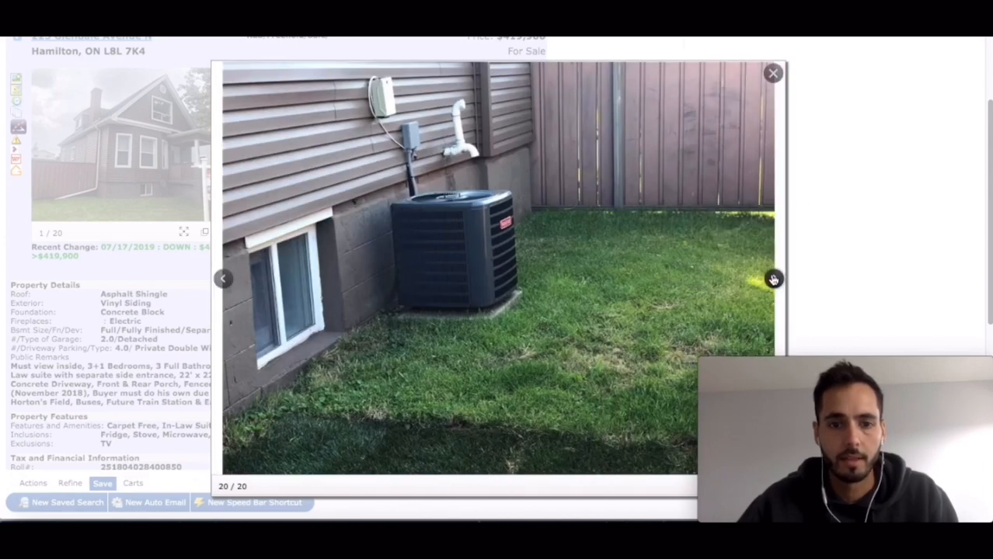
pyautogui.click(773, 279)
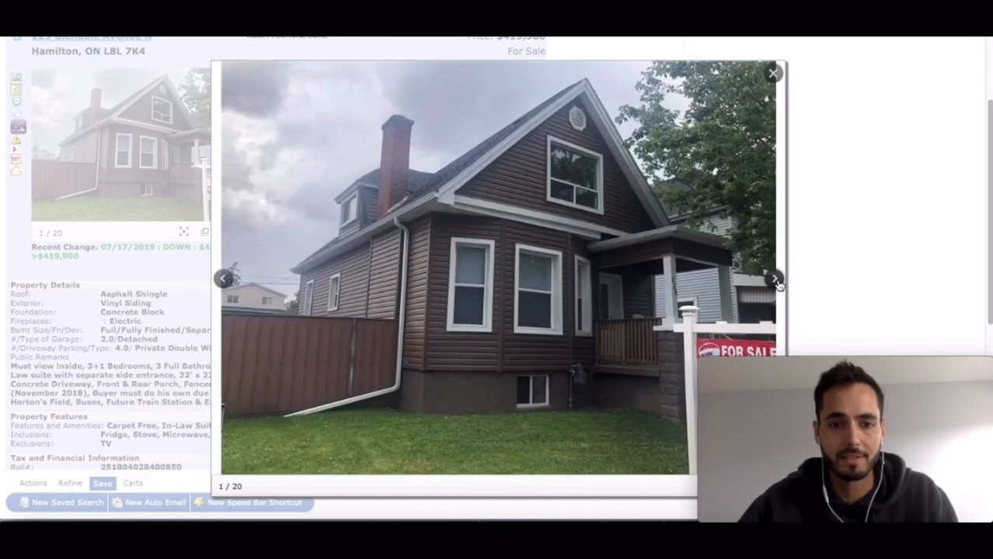
pyautogui.click(223, 279)
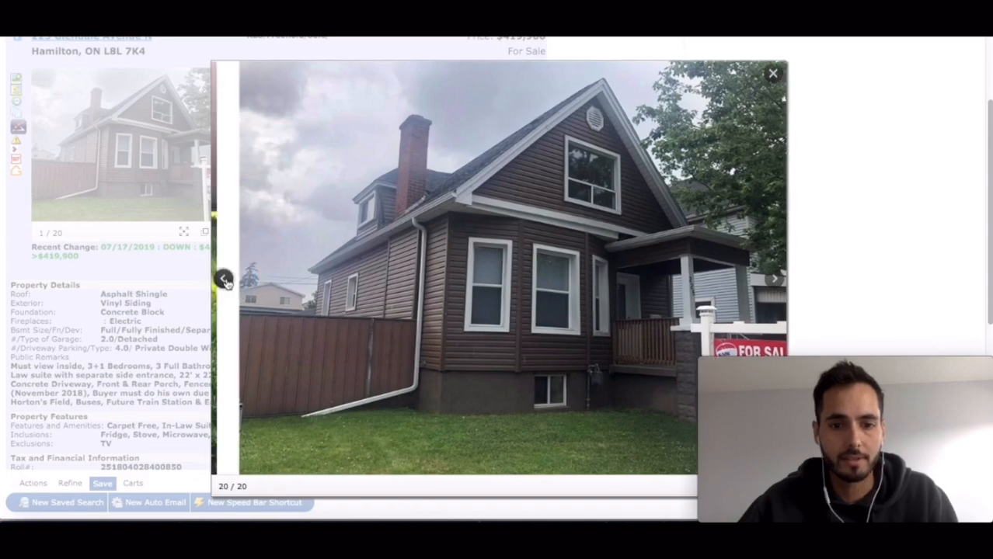
pyautogui.click(774, 278)
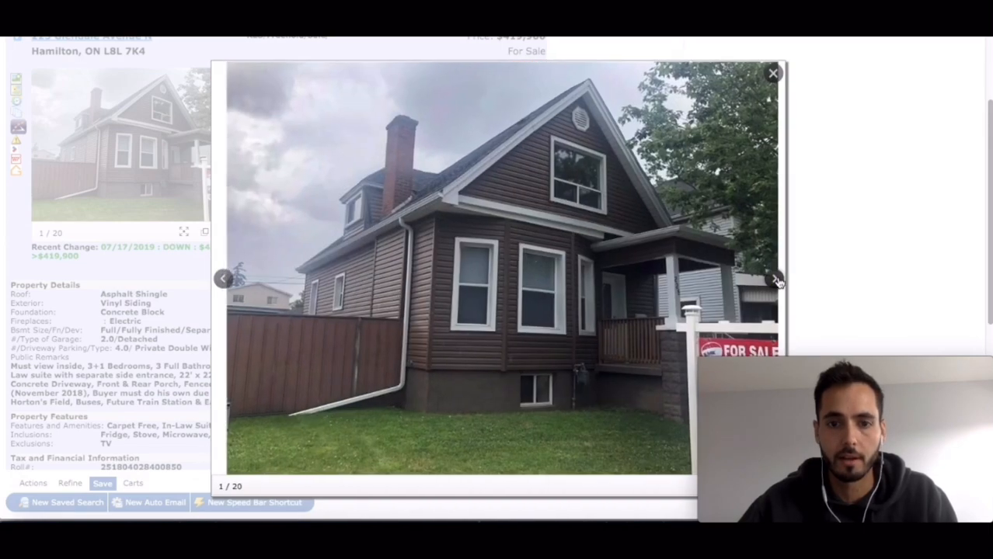
pyautogui.click(778, 280)
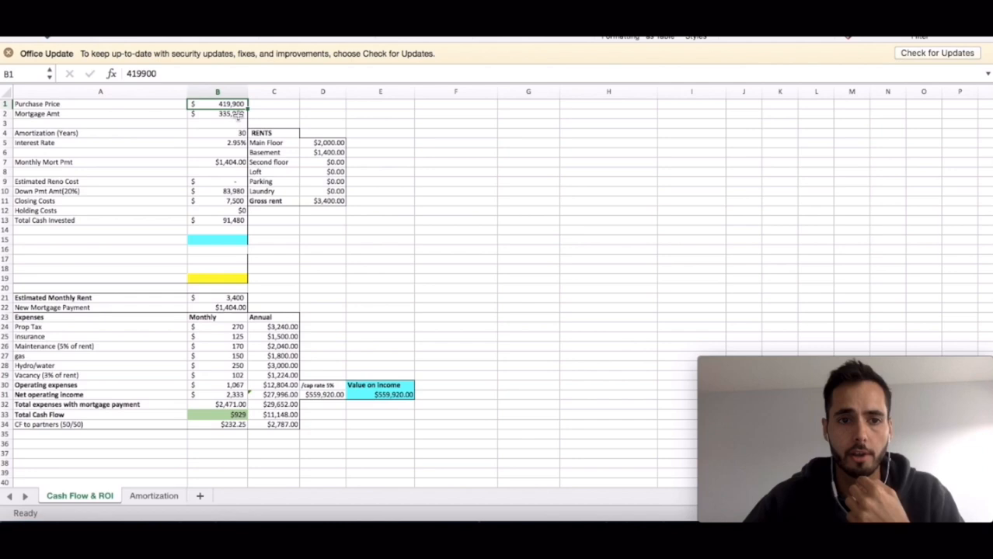
pyautogui.click(217, 114)
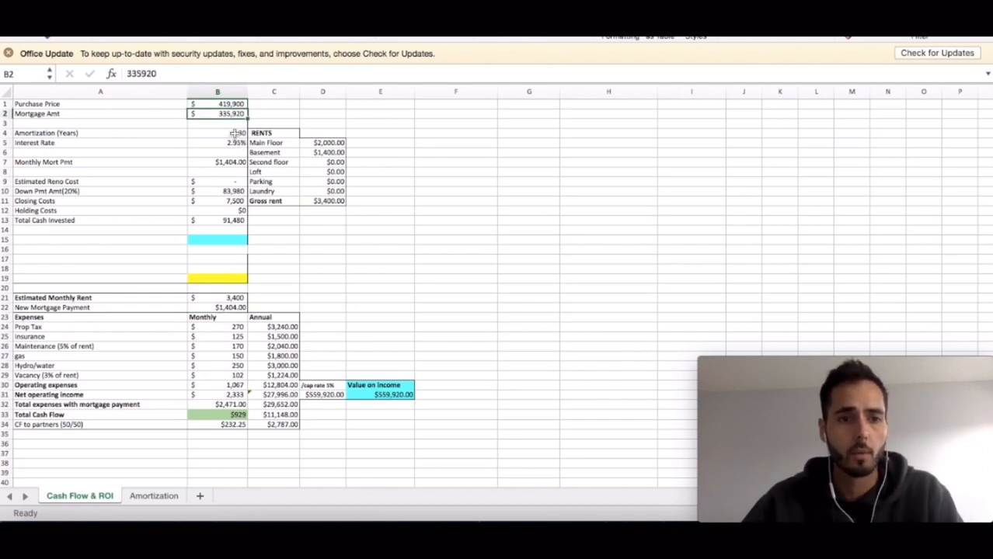
pyautogui.click(217, 132)
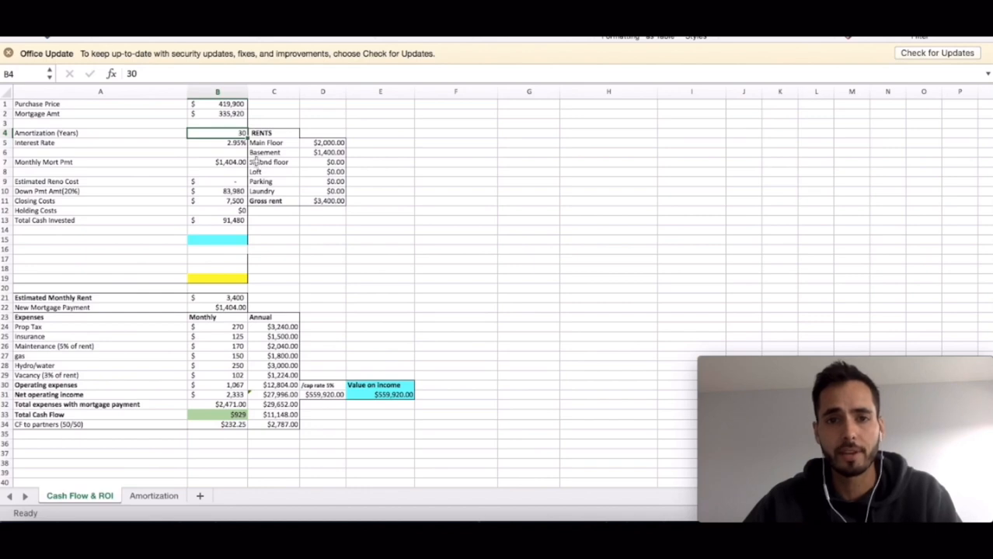
pyautogui.click(217, 143)
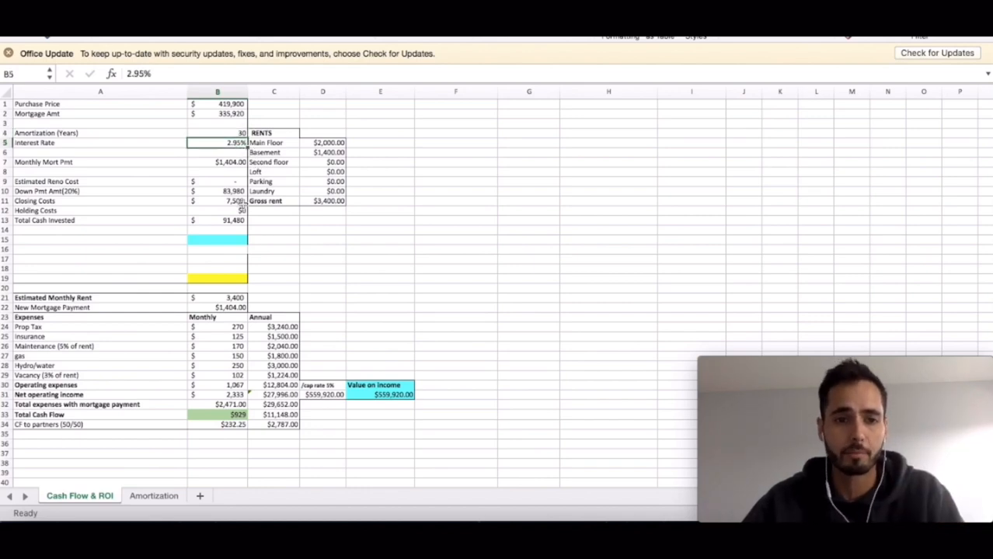
pyautogui.click(218, 162)
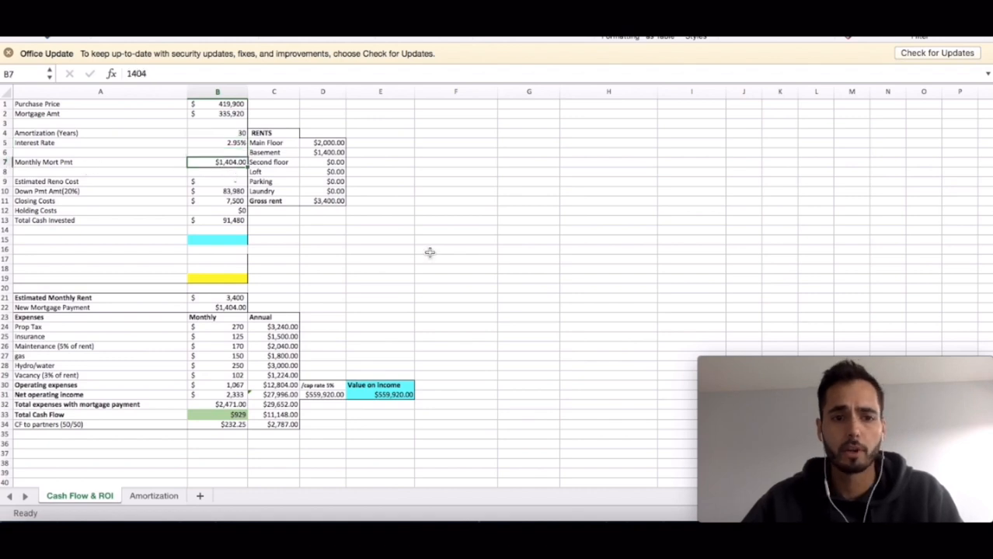
pyautogui.moveTo(439, 268)
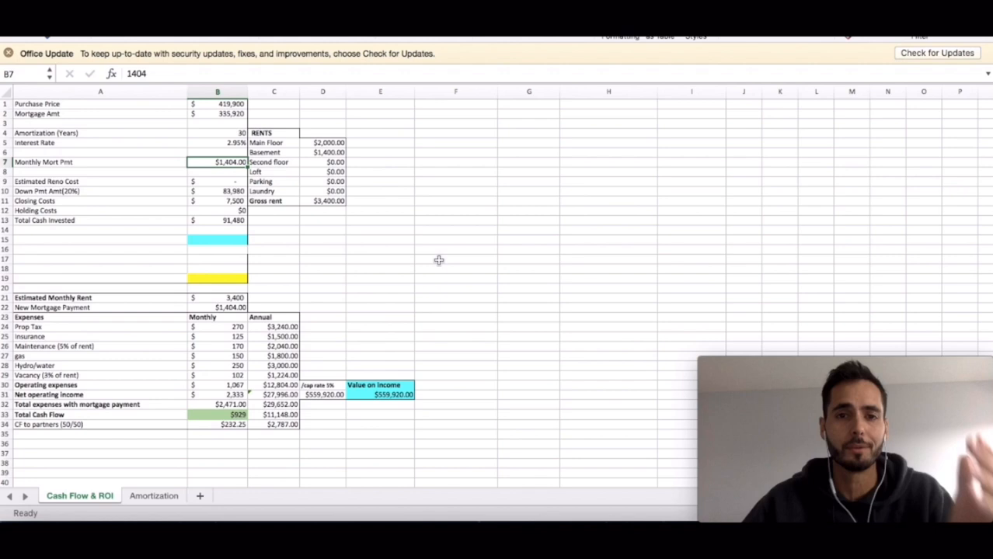
pyautogui.click(217, 191)
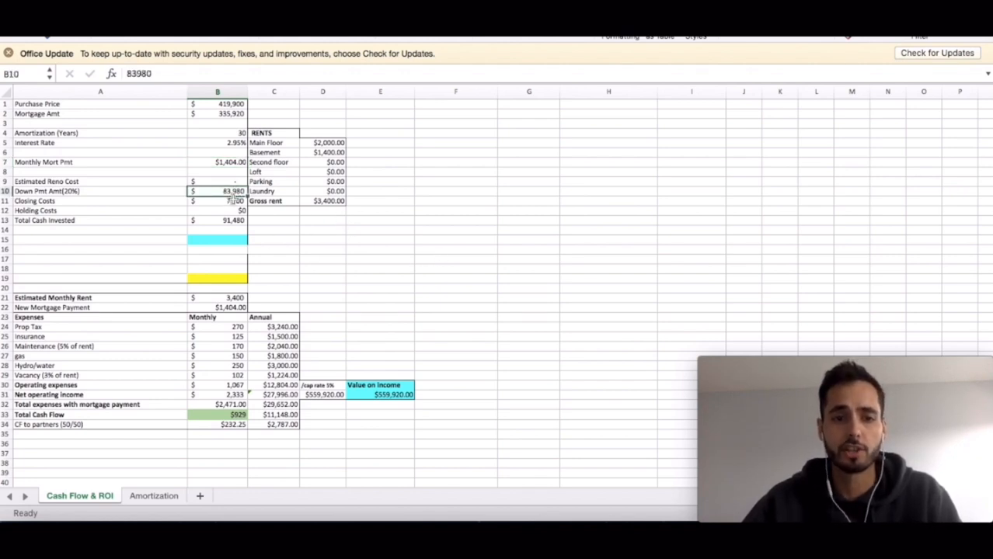
pyautogui.click(216, 200)
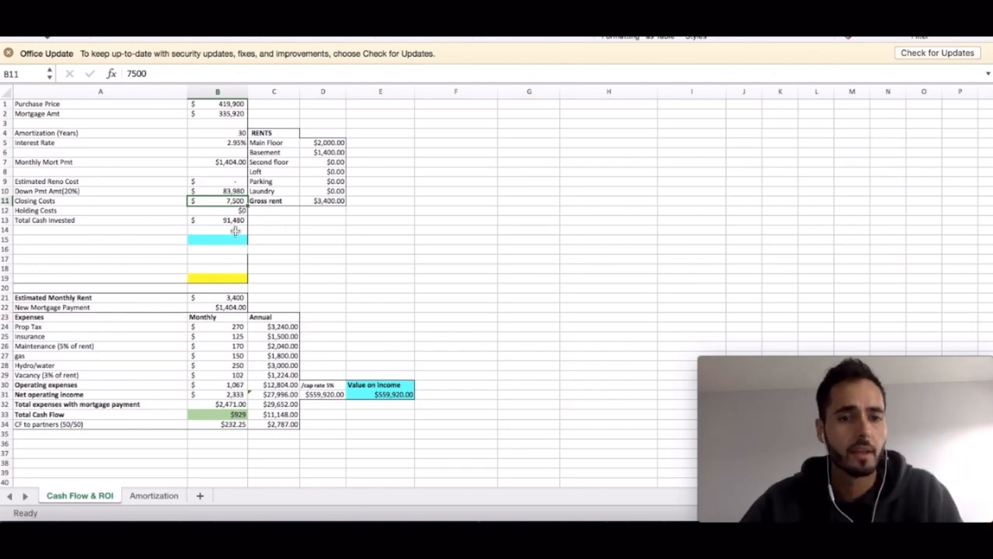
pyautogui.click(218, 220)
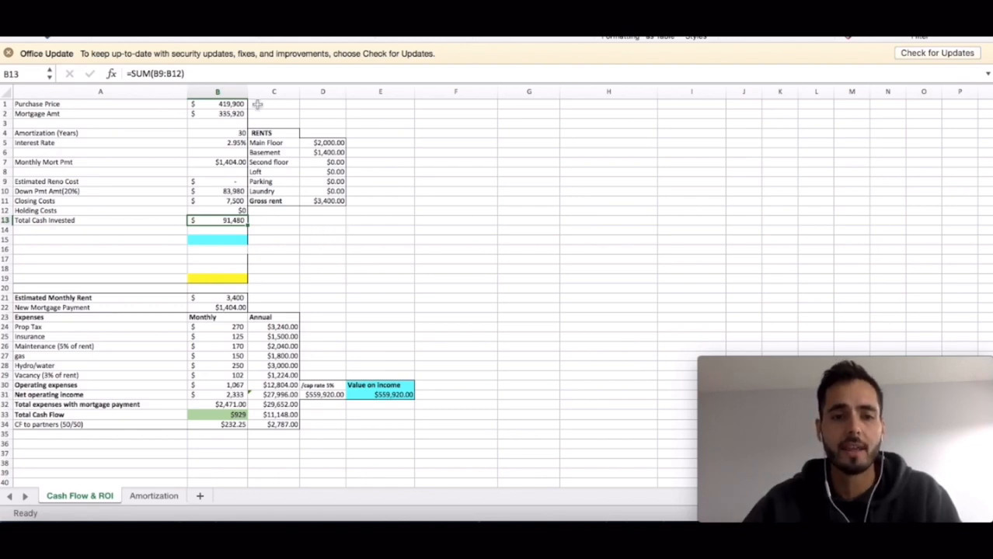
# - Rename the Loft rent line to Garage with $100 monthly rent, making total rent $3,500
pyautogui.click(322, 220)
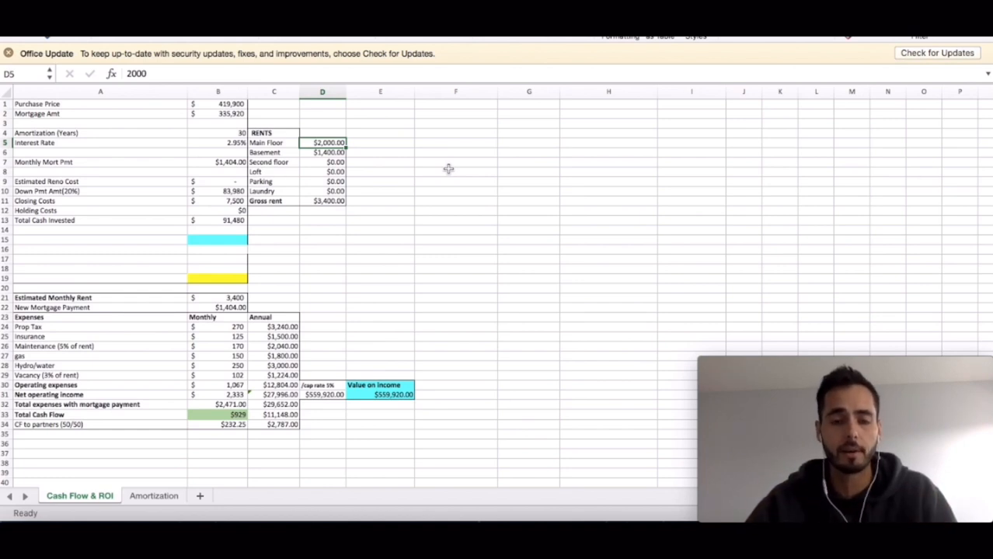
pyautogui.moveTo(409, 163)
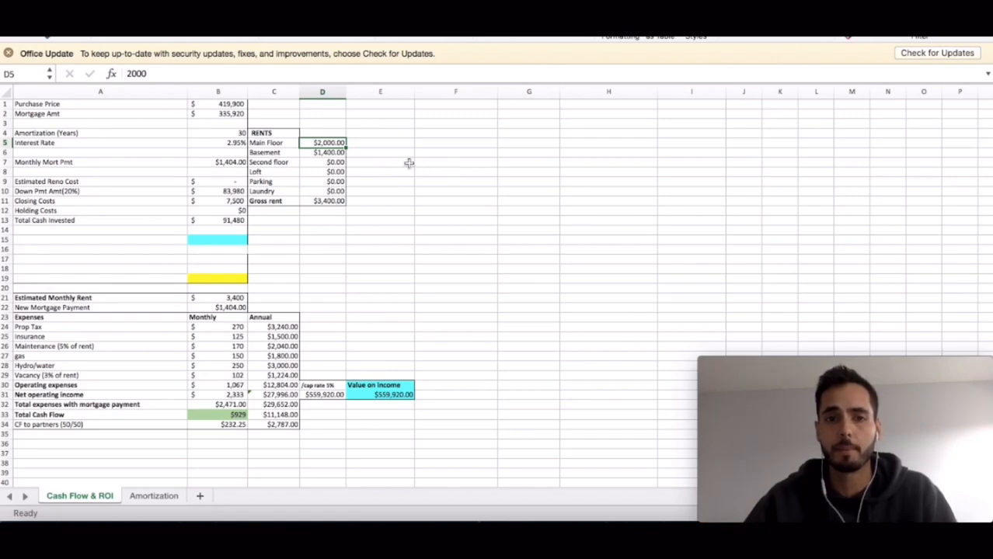
pyautogui.moveTo(442, 188)
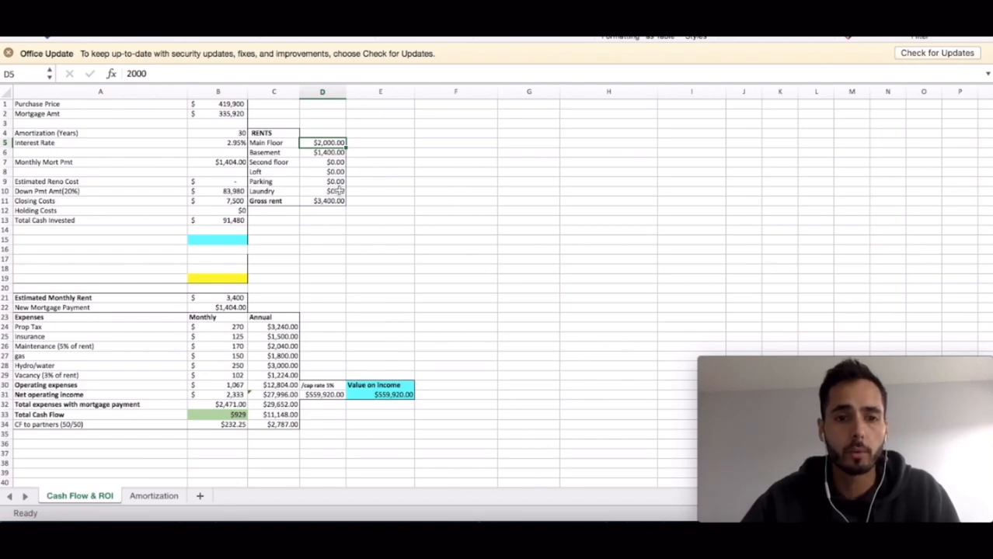
pyautogui.click(322, 181)
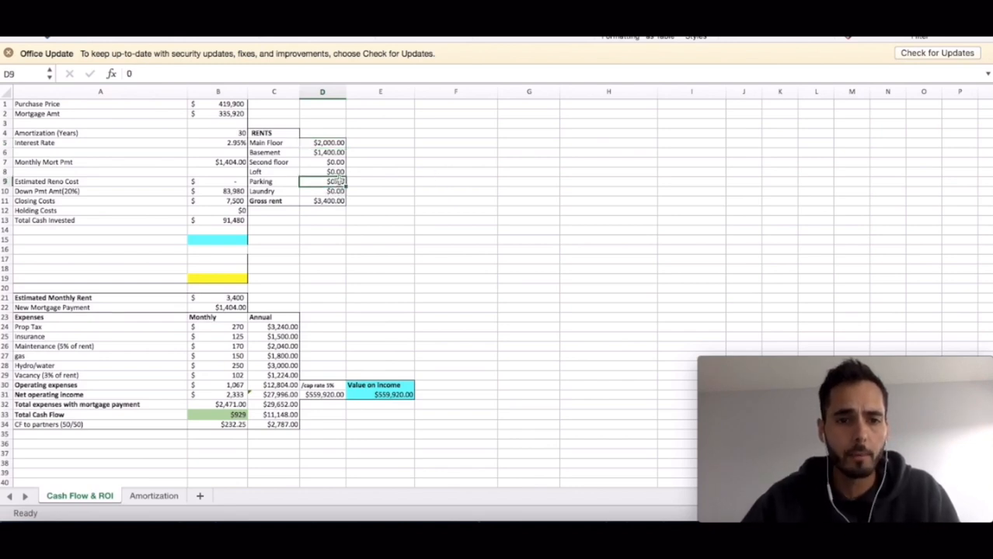
pyautogui.click(322, 171)
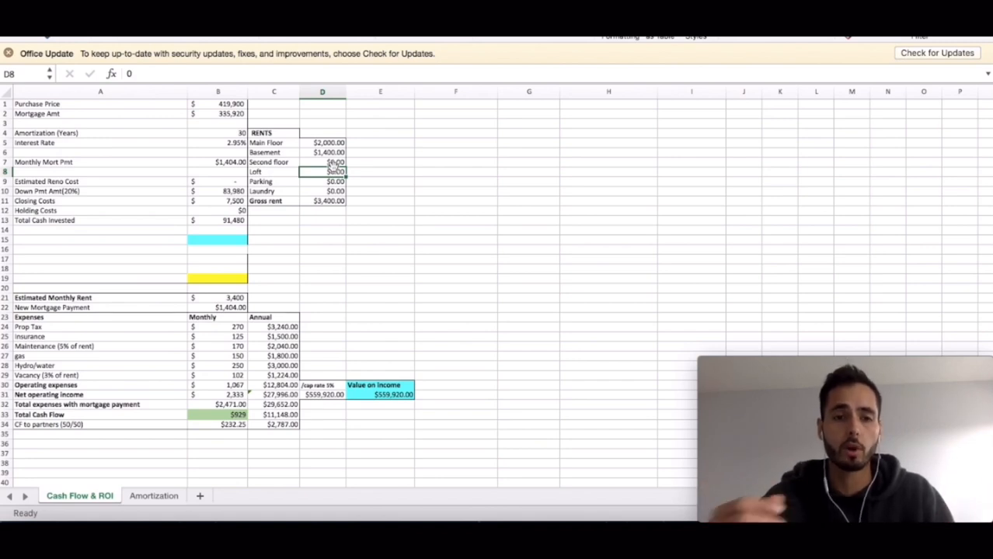
pyautogui.click(273, 171)
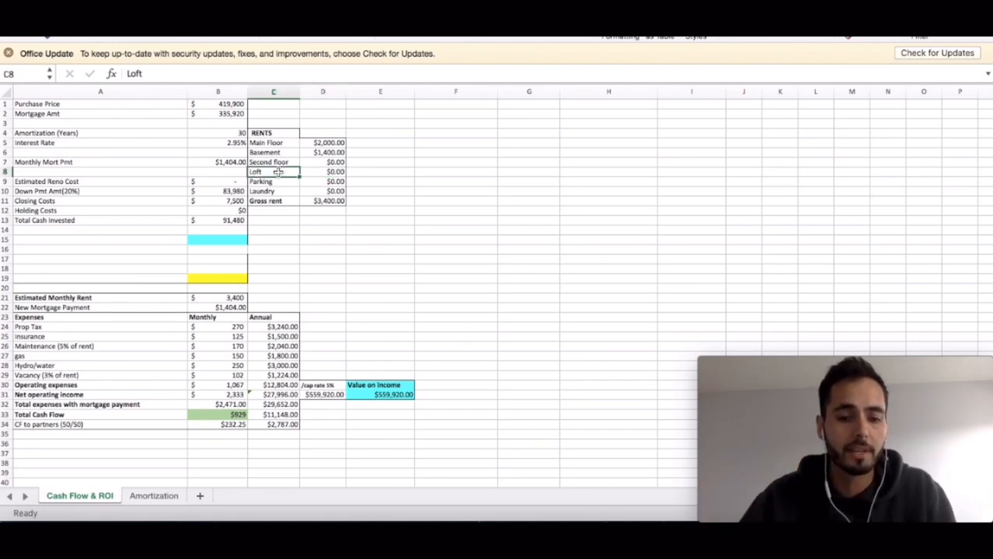
pyautogui.write('Garage')
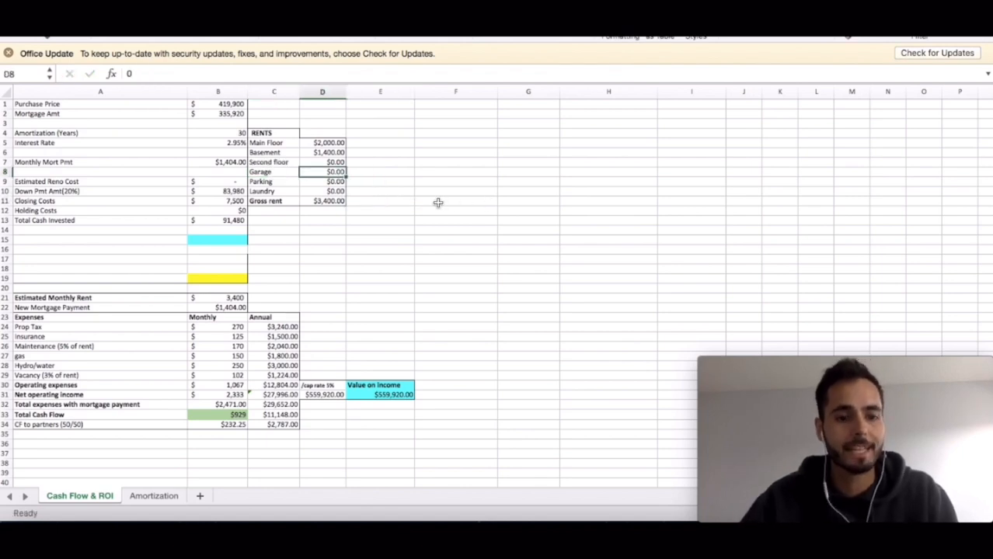
pyautogui.write('100')
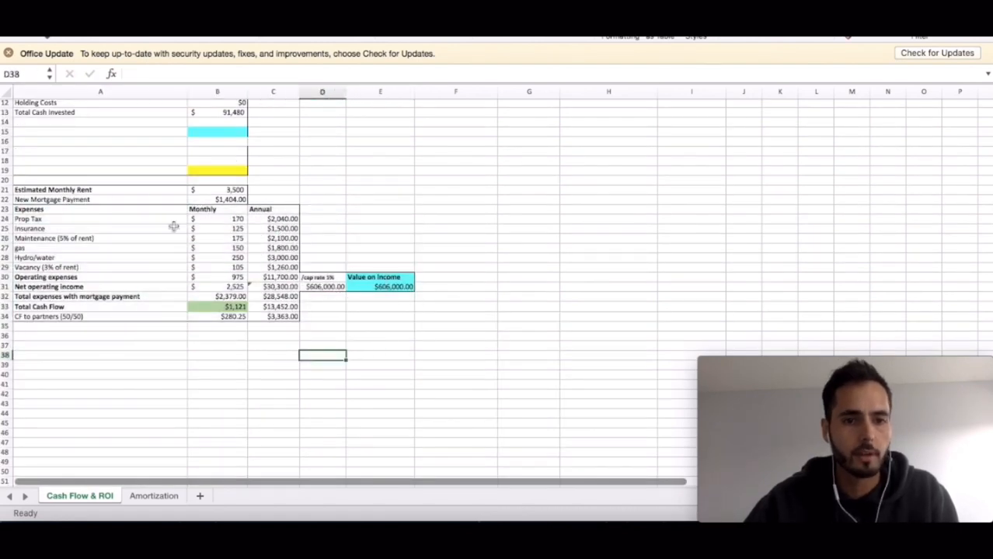
# - Review the tax, insurance and gas expenses, then set hydro/water to $300 monthly
pyautogui.click(217, 218)
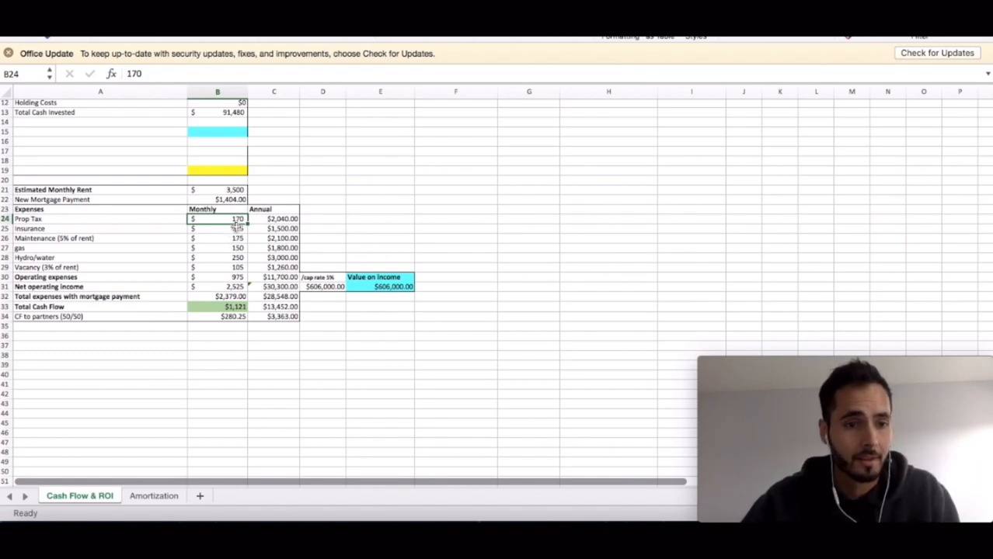
pyautogui.click(216, 228)
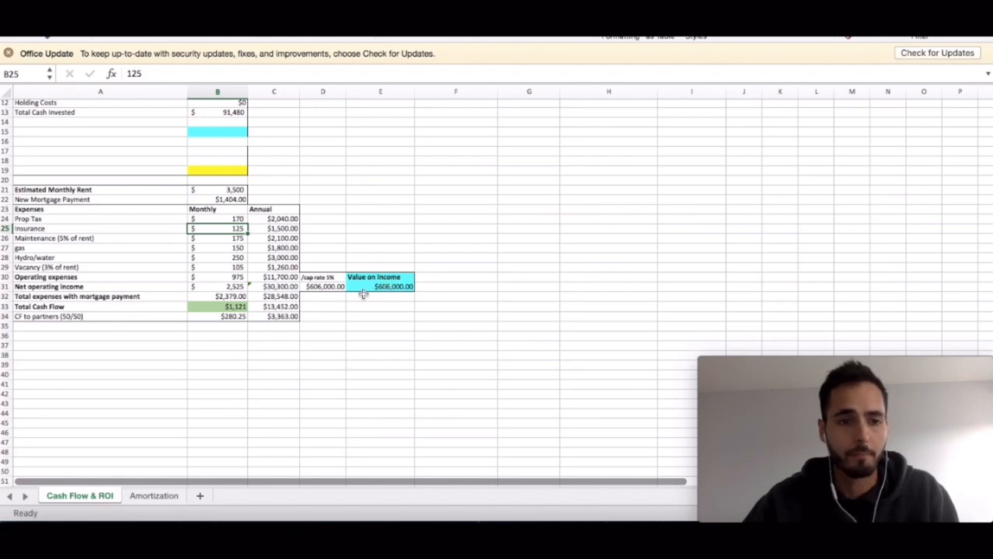
pyautogui.click(217, 239)
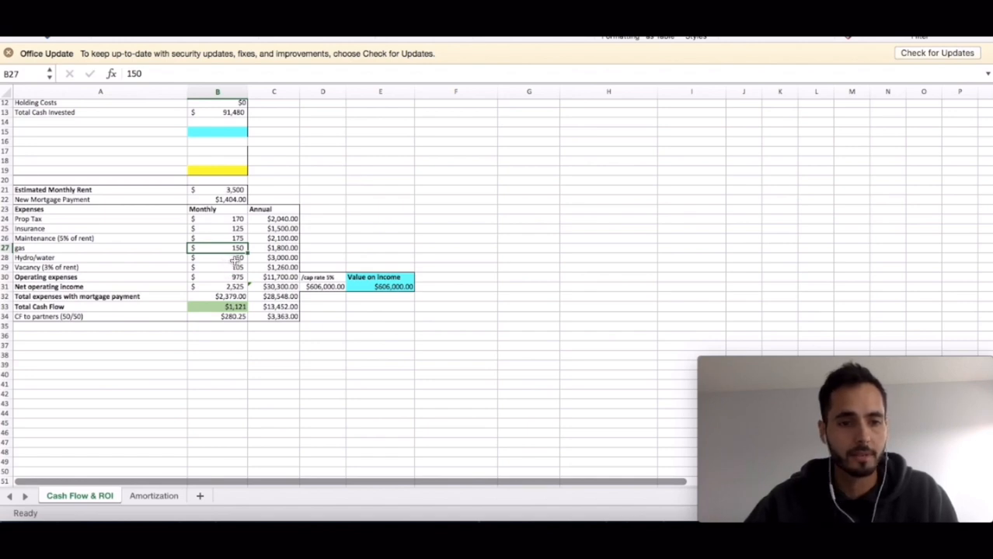
pyautogui.click(217, 257)
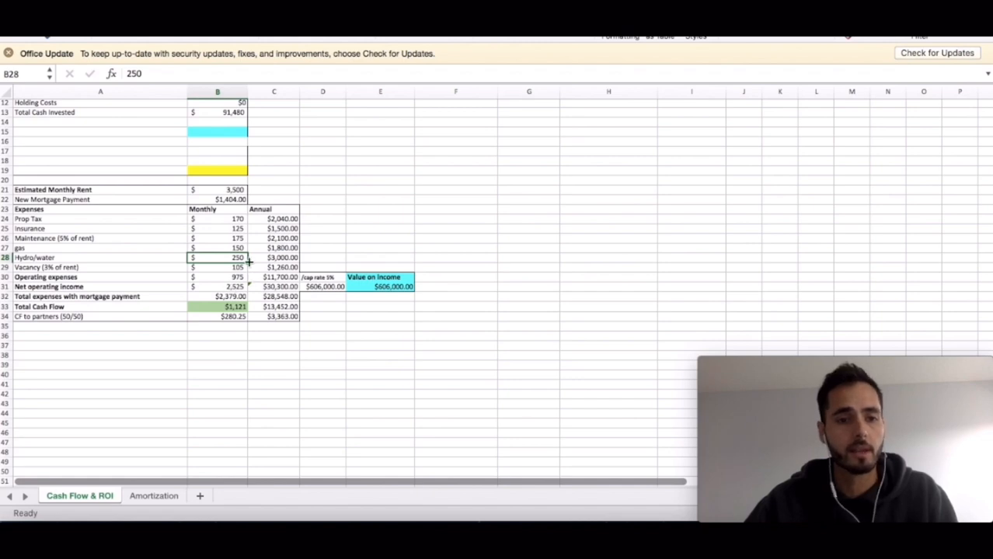
pyautogui.write('300')
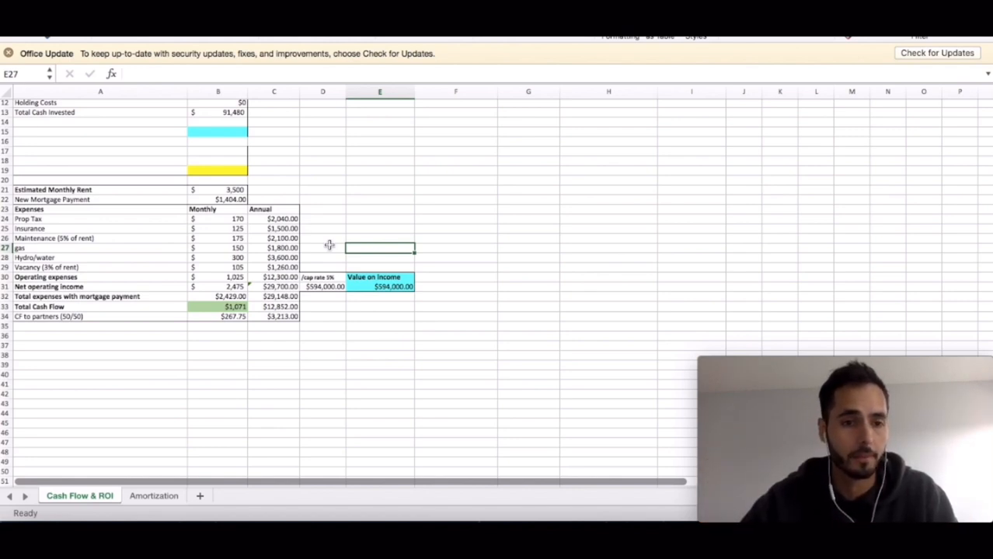
# - Check the vacancy allowance, operating expenses total and $1,071 total cash flow formulas
pyautogui.click(217, 267)
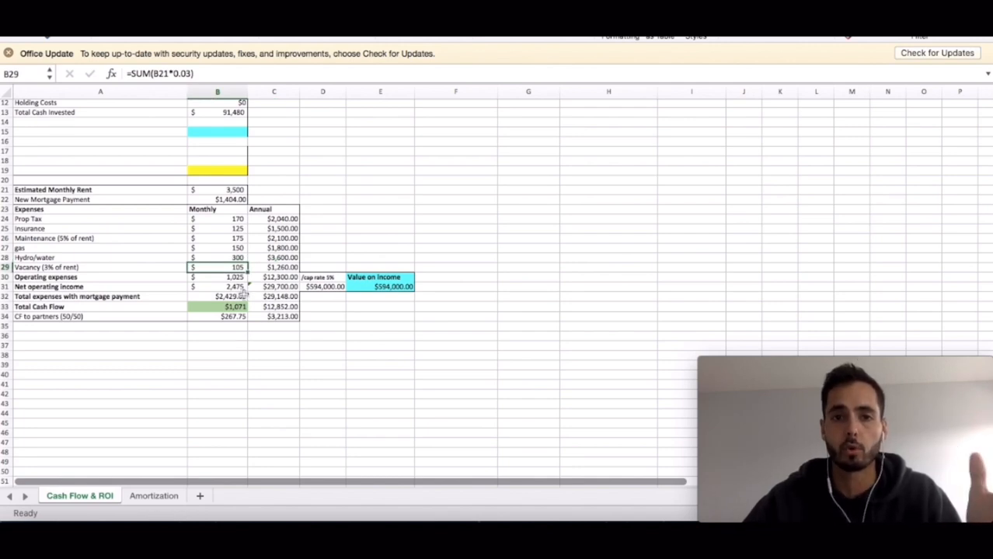
pyautogui.click(217, 278)
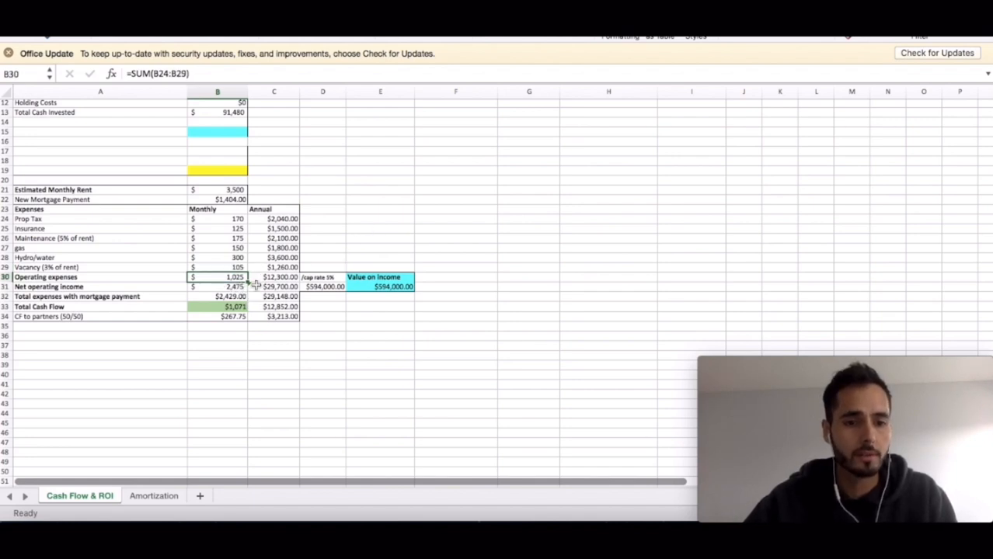
pyautogui.click(217, 306)
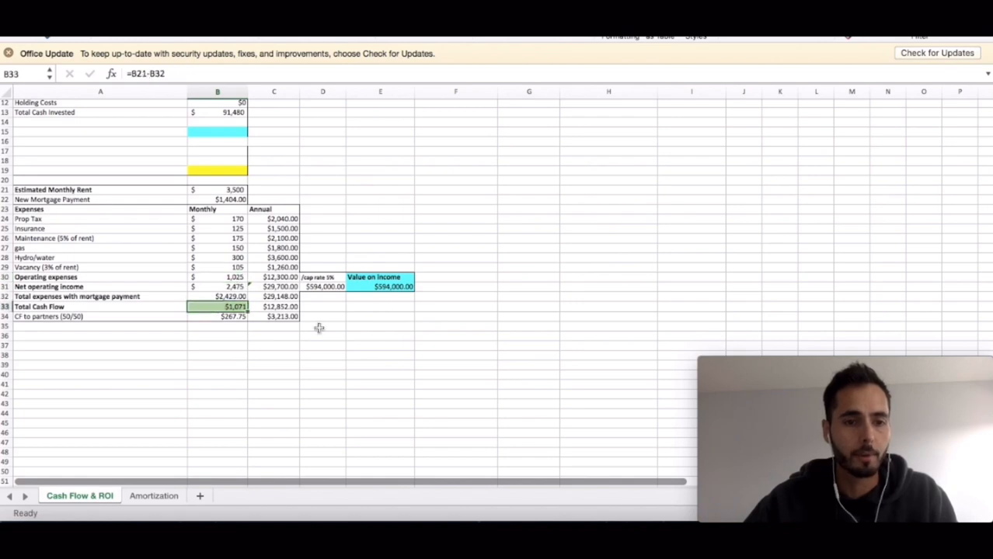
pyautogui.moveTo(354, 206)
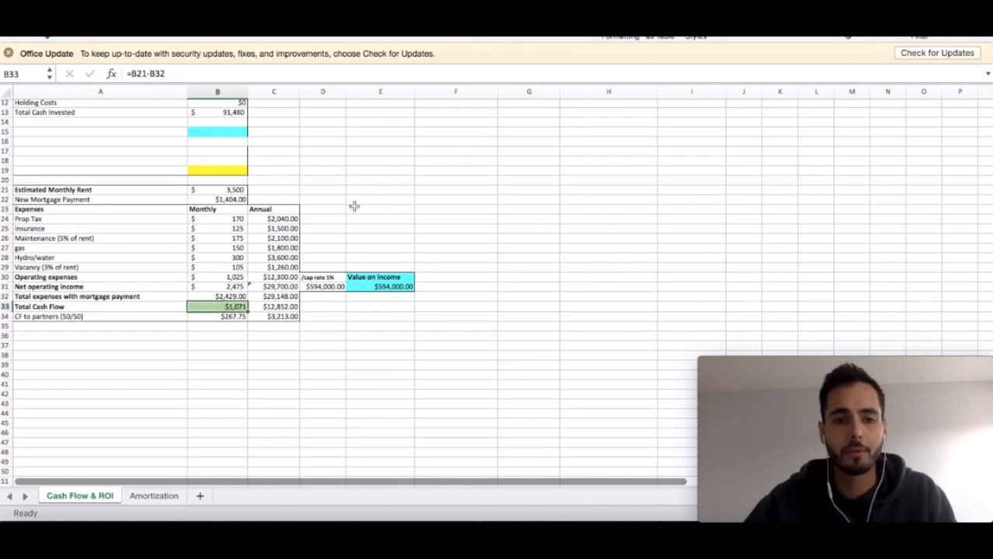